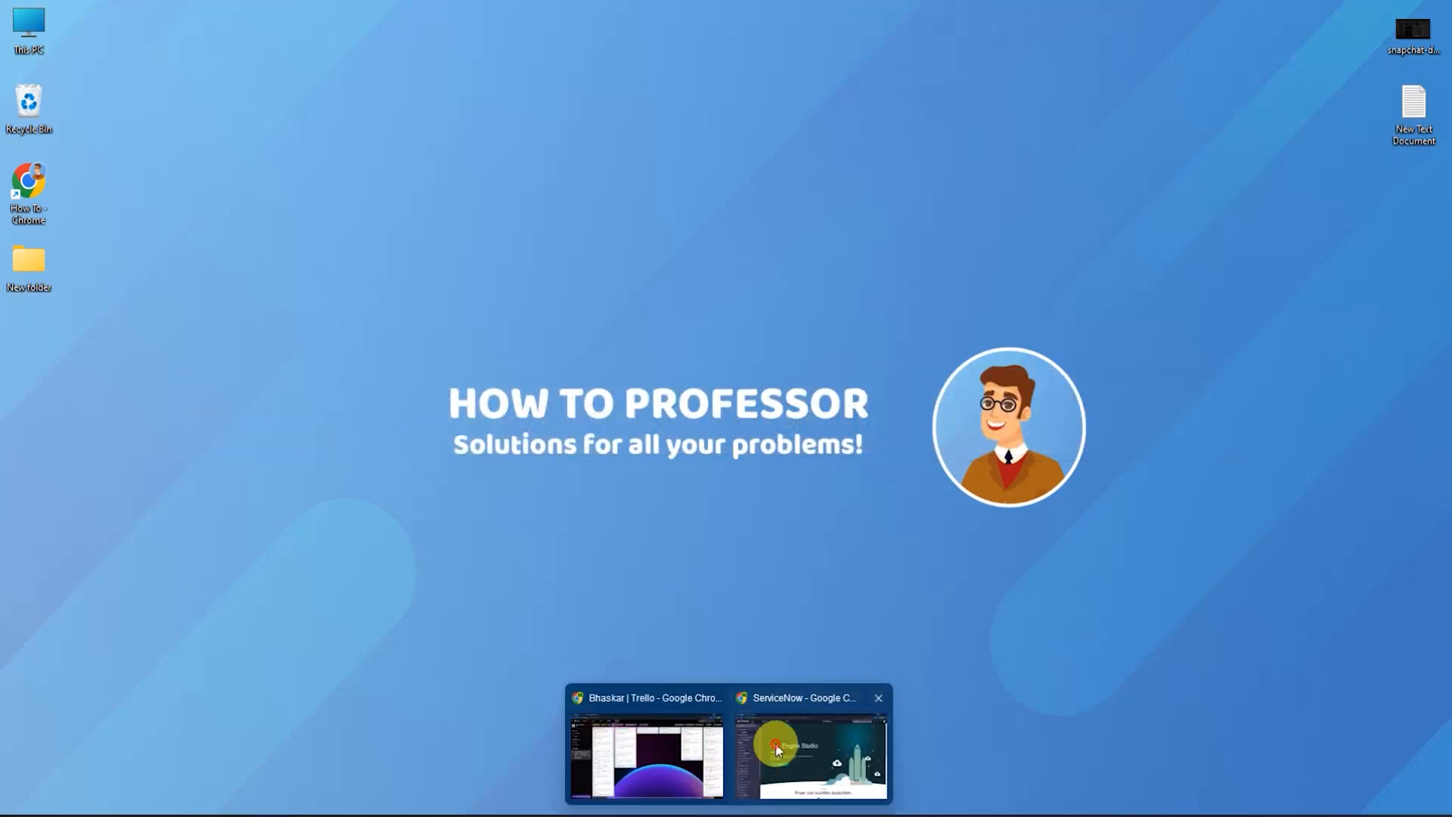
Show the Dashboards overview filtered to dashboards Owned by Me.
click(811, 753)
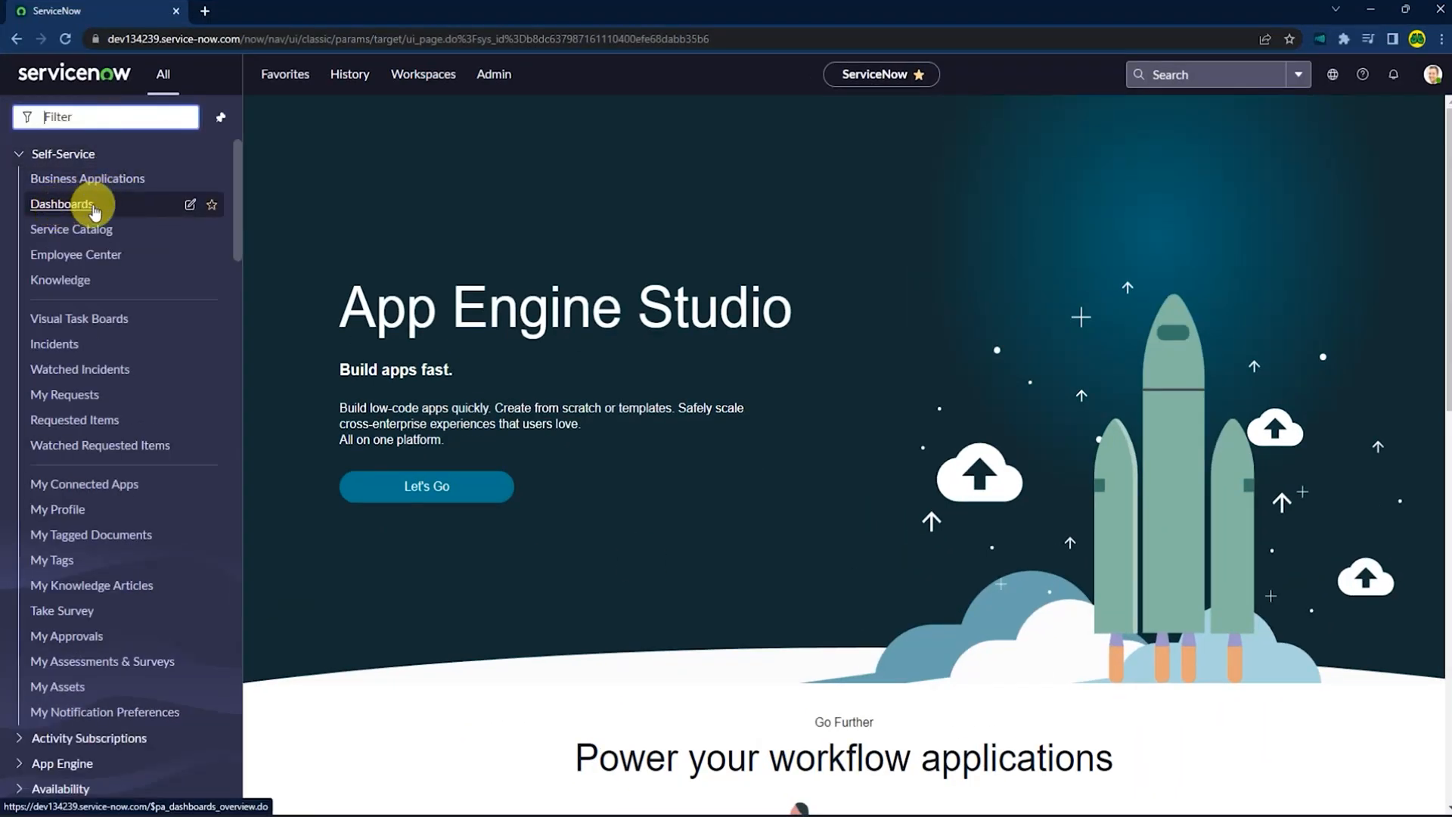
click(61, 204)
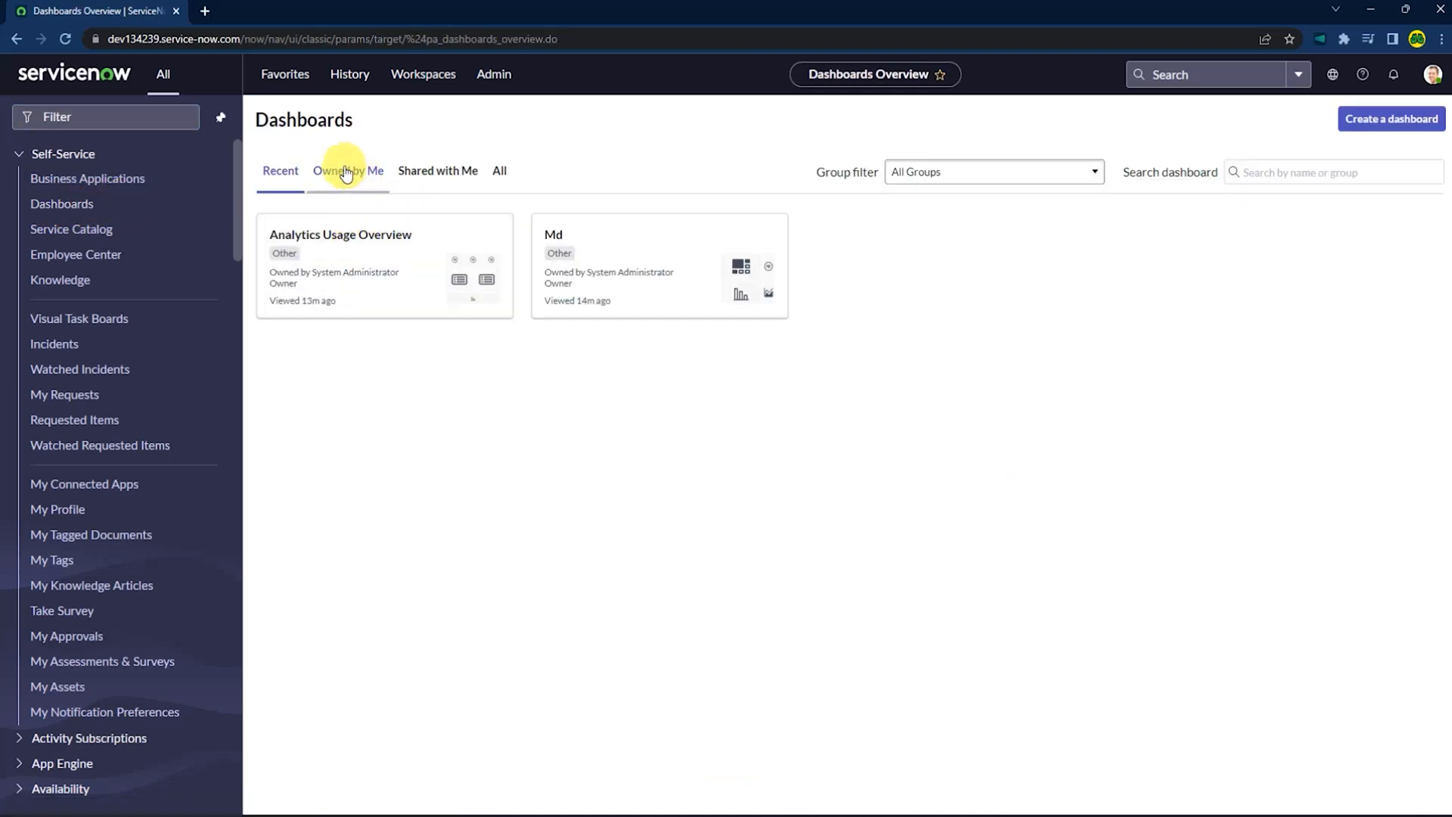
click(348, 171)
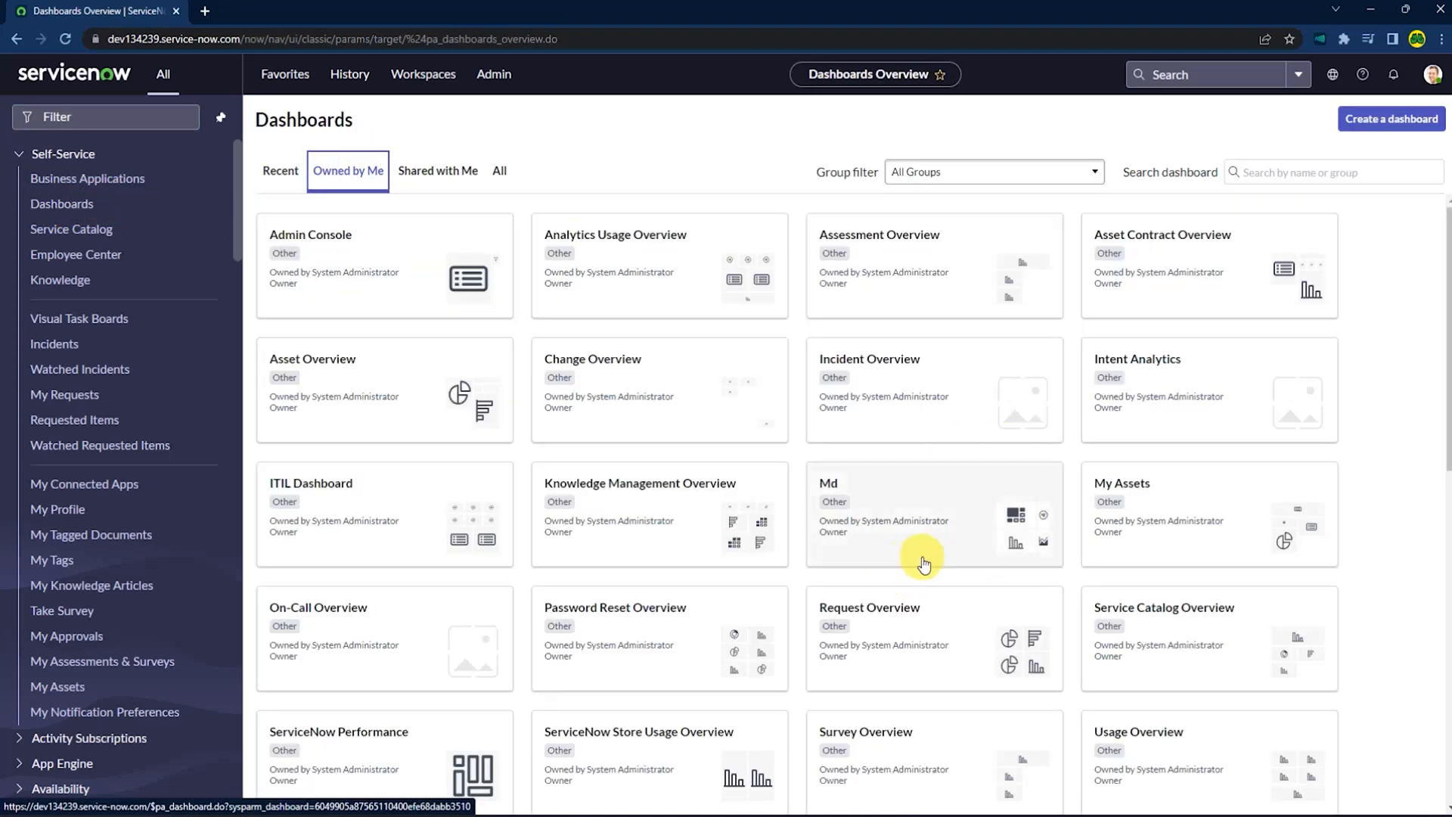
mouse_move(451, 502)
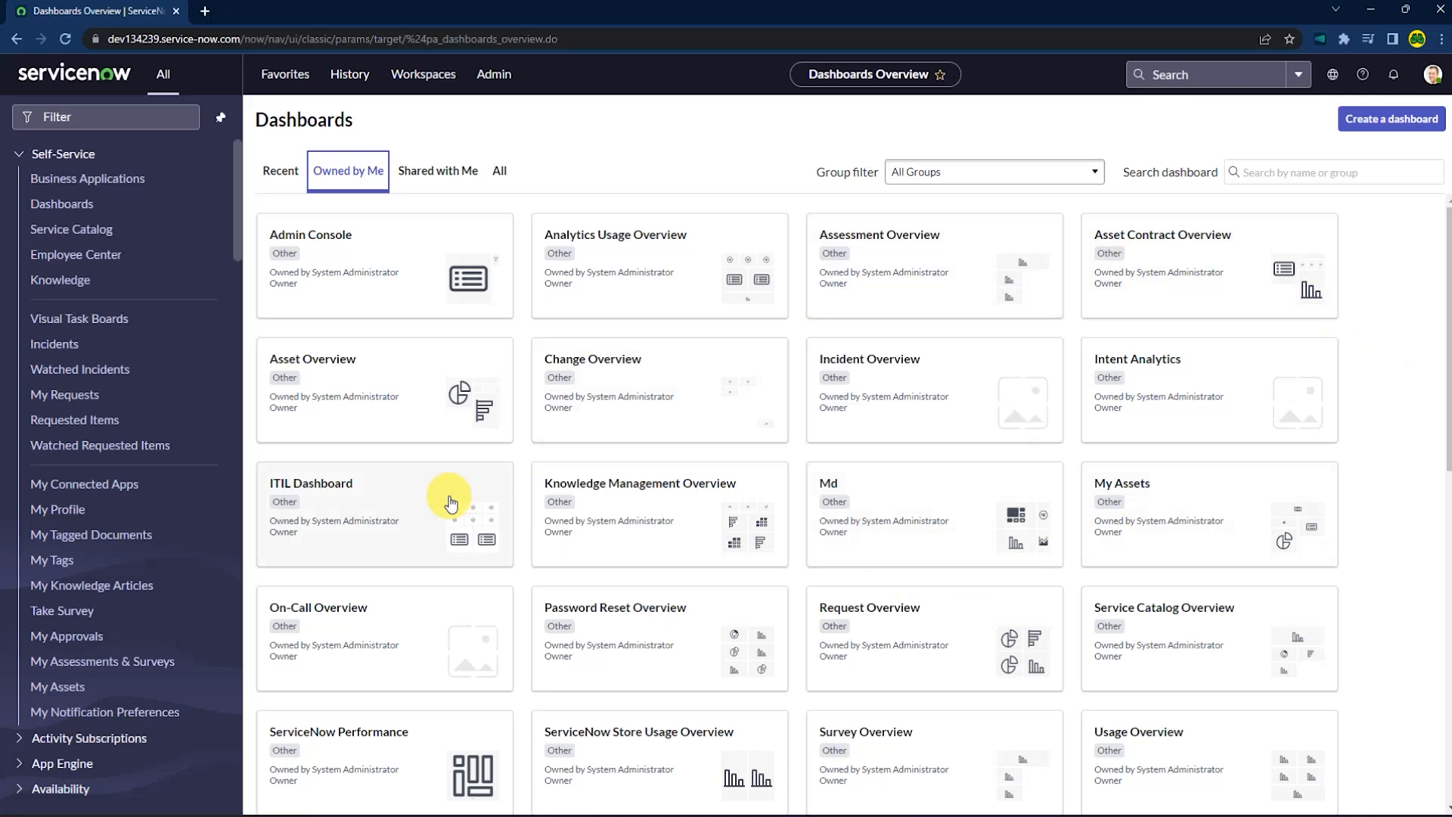
mouse_move(1375, 287)
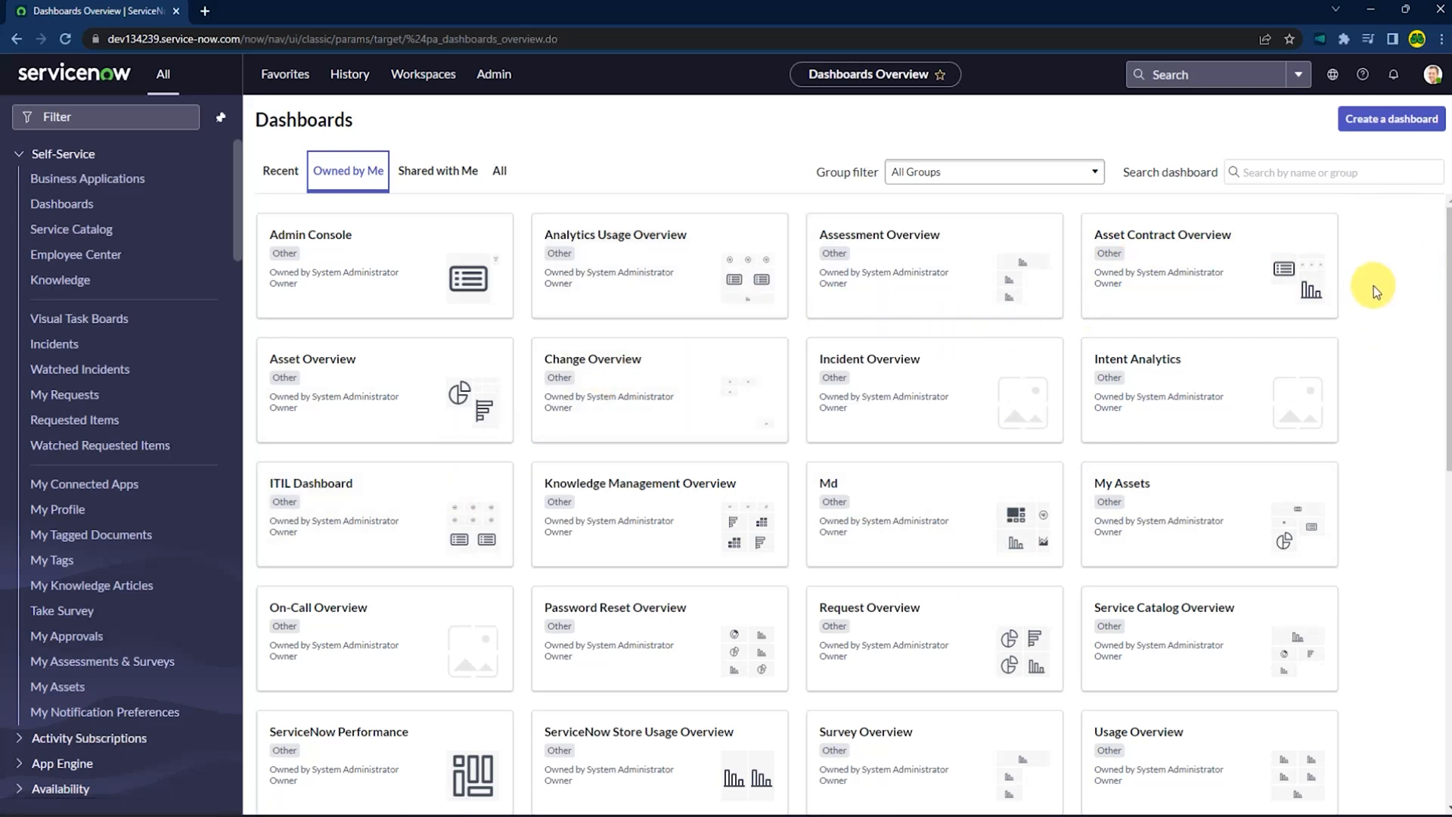
mouse_move(1392, 118)
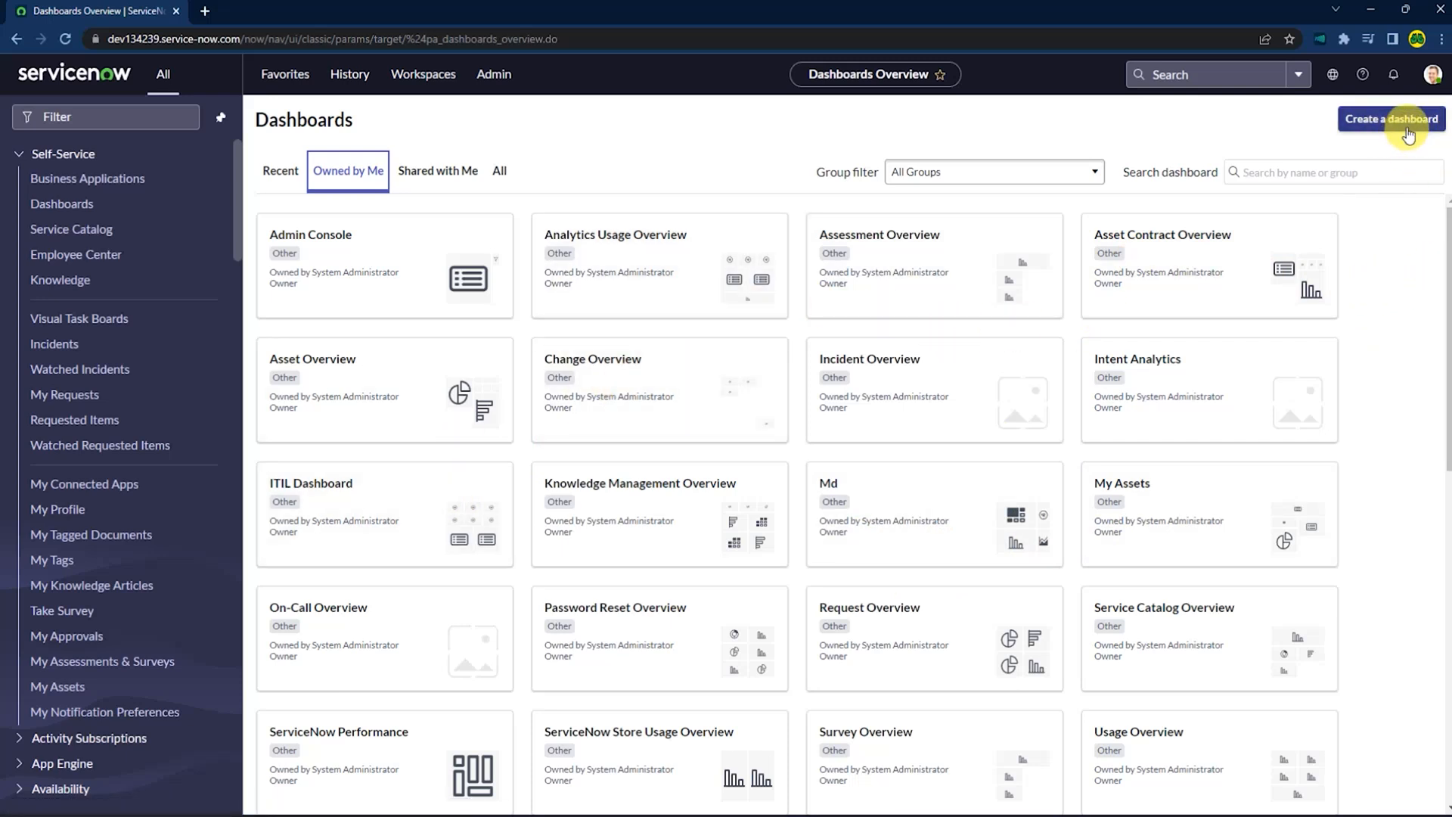
Create the dashboard 'My Team Incident/2' with no group selected and submit it.
click(1392, 118)
text(My Team)
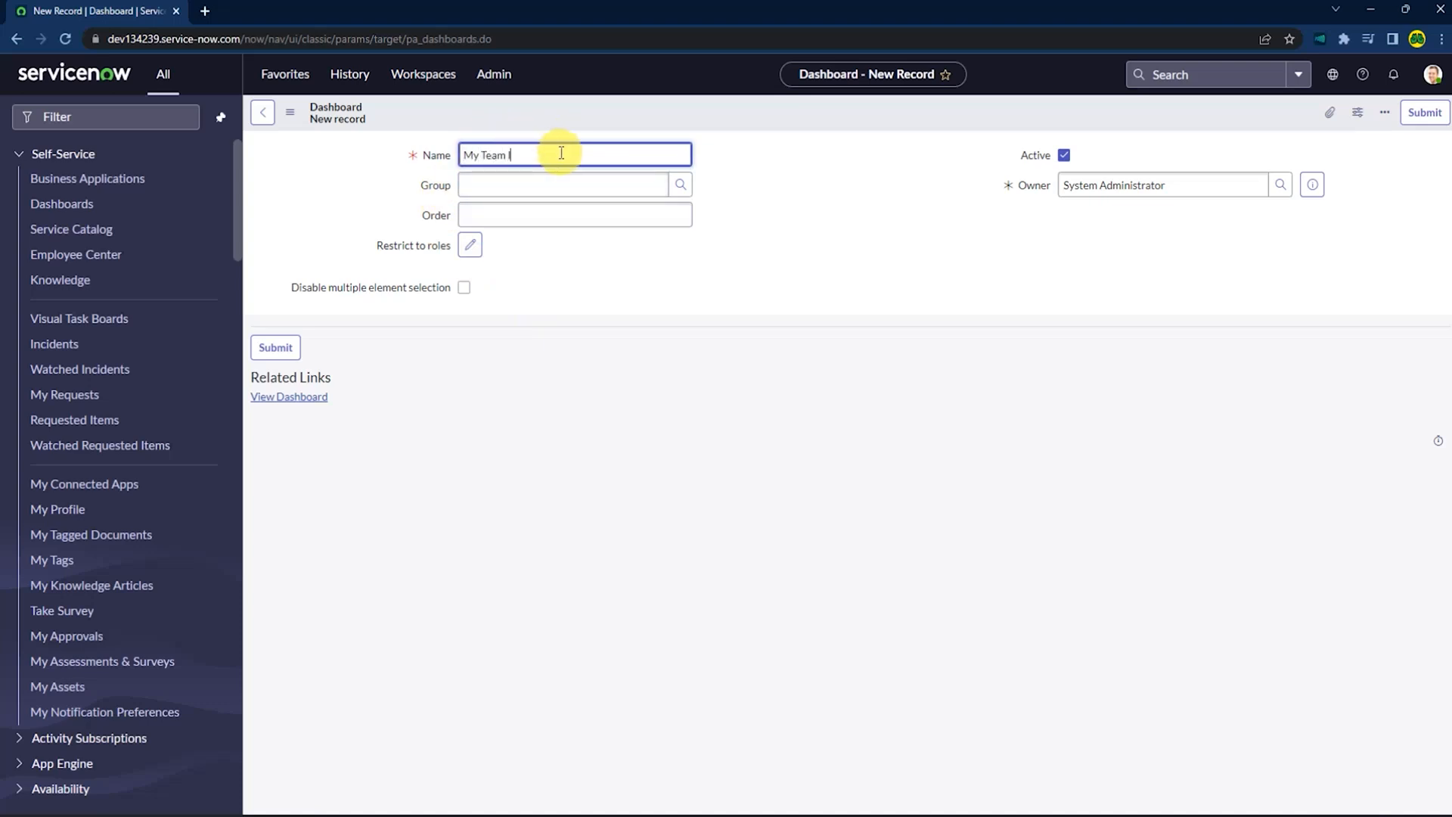
text(Incident/2)
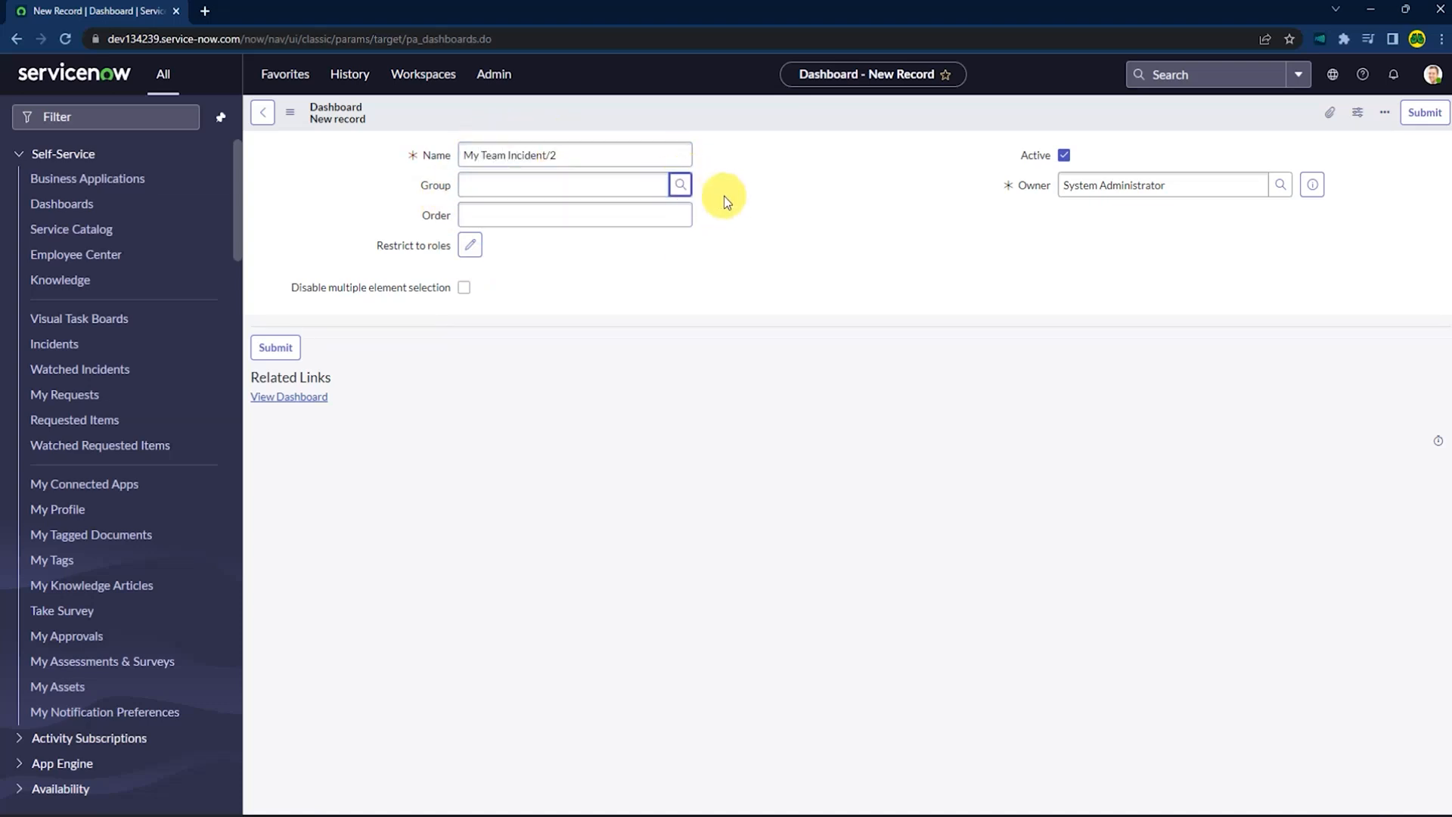
click(679, 184)
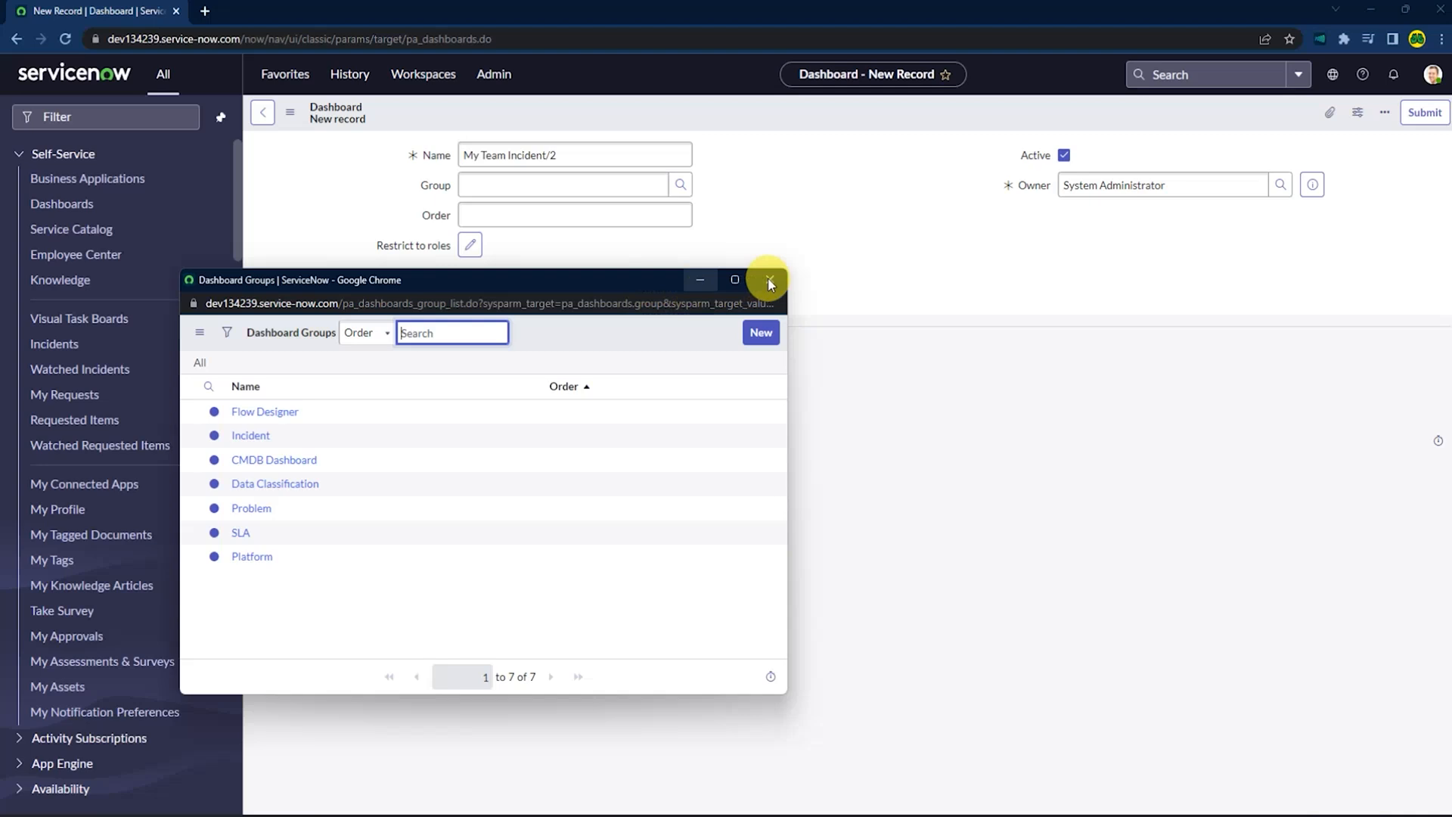
click(769, 283)
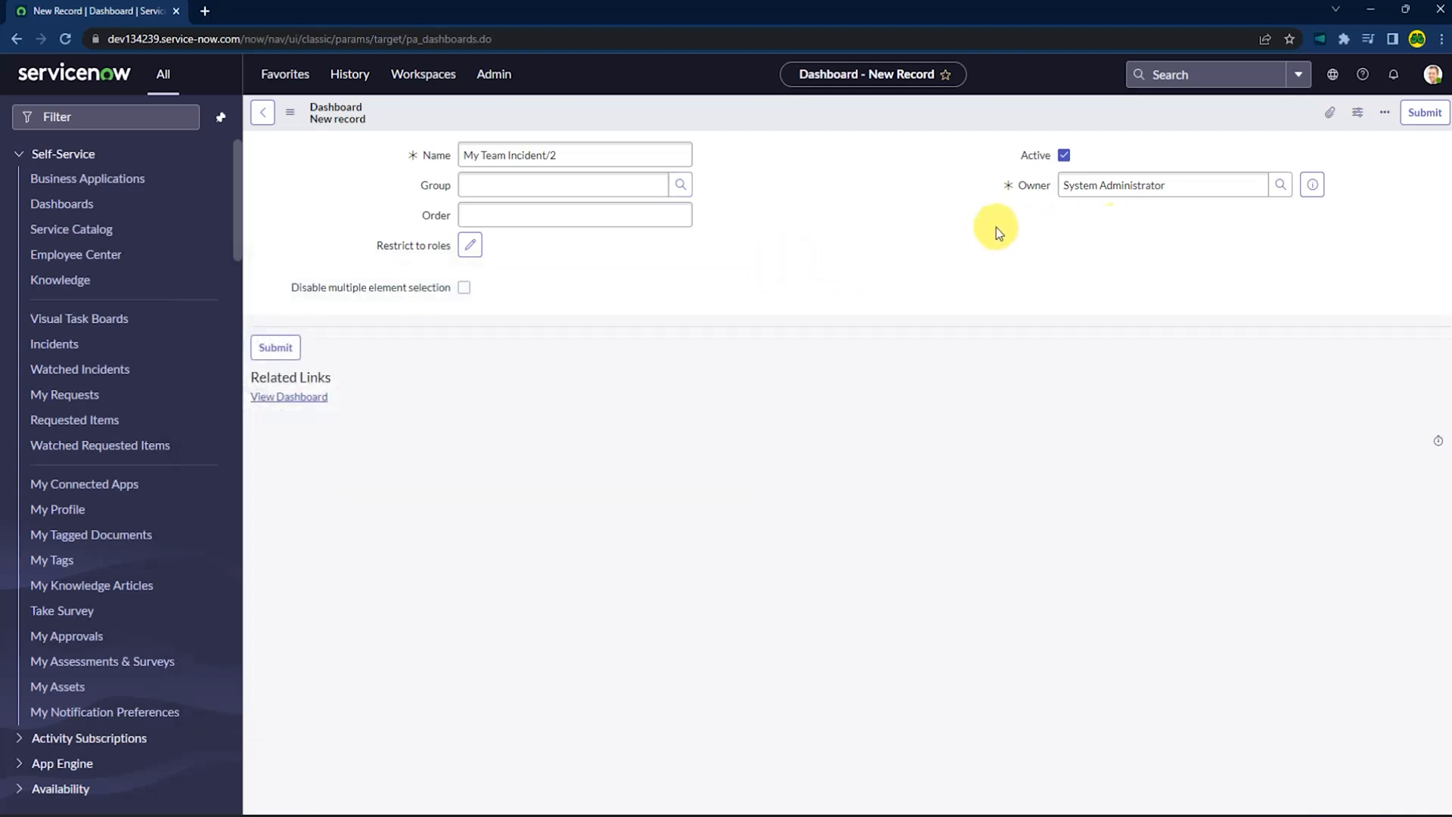
mouse_move(1143, 213)
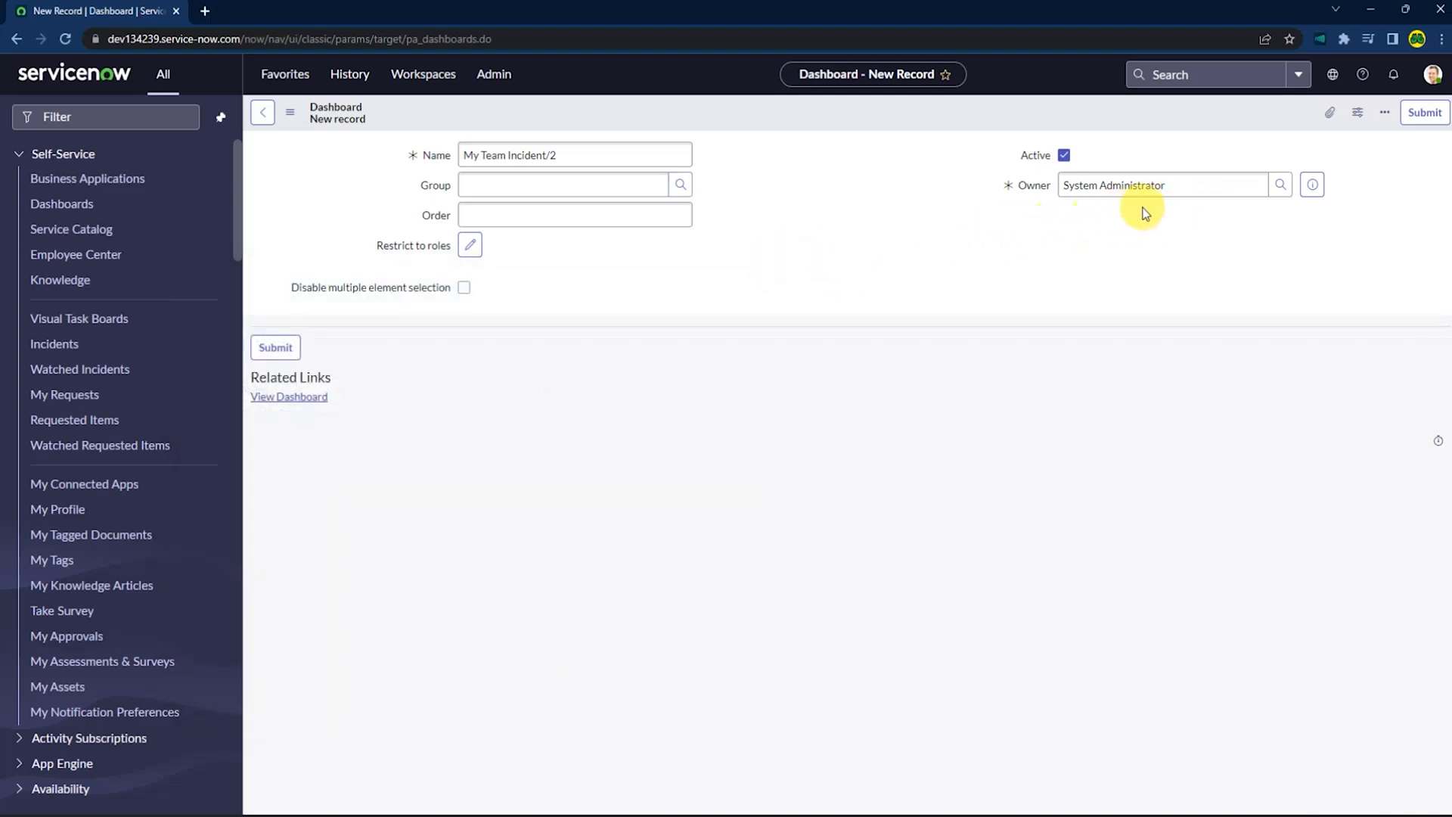
mouse_move(1062, 313)
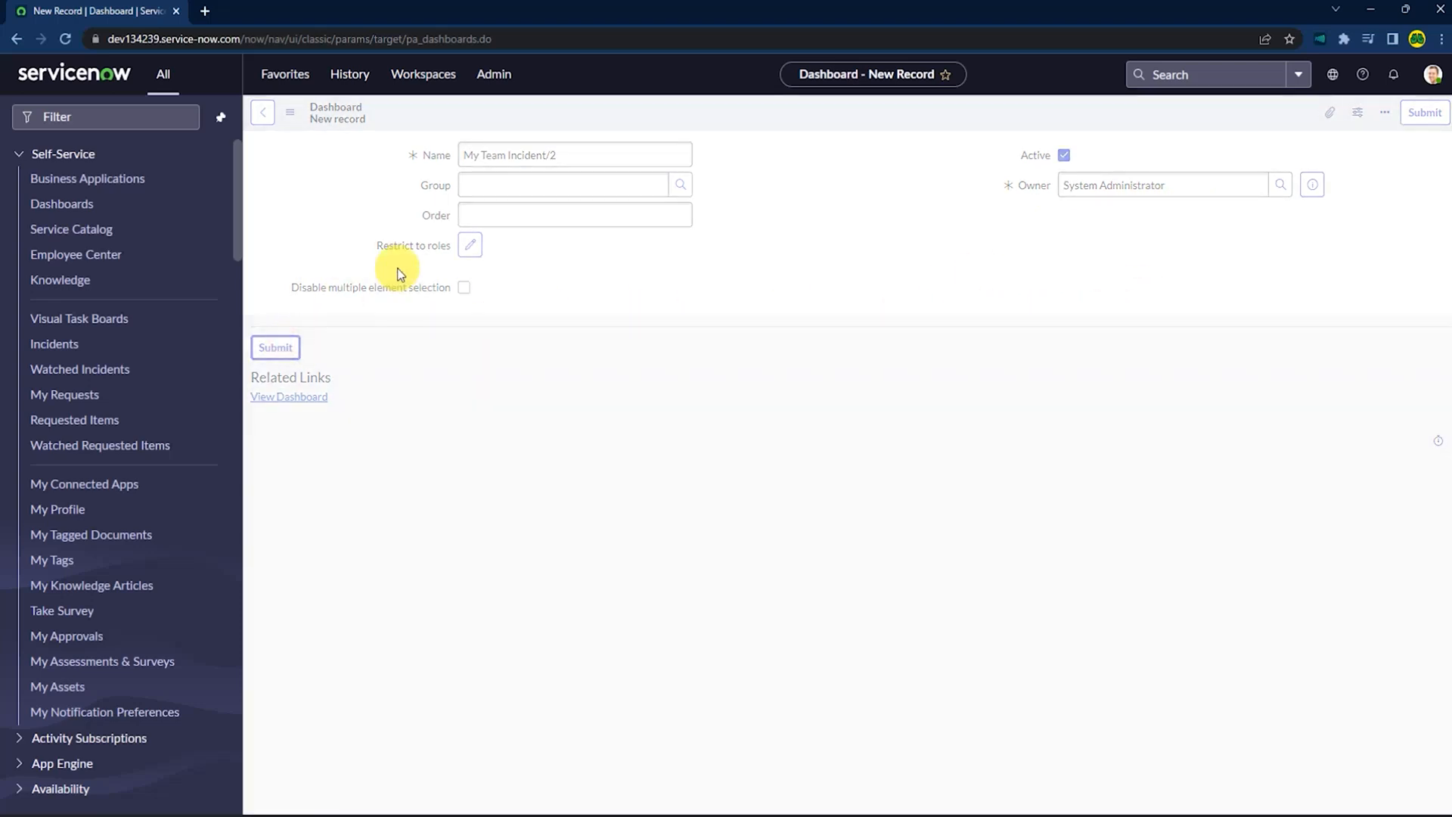
click(275, 348)
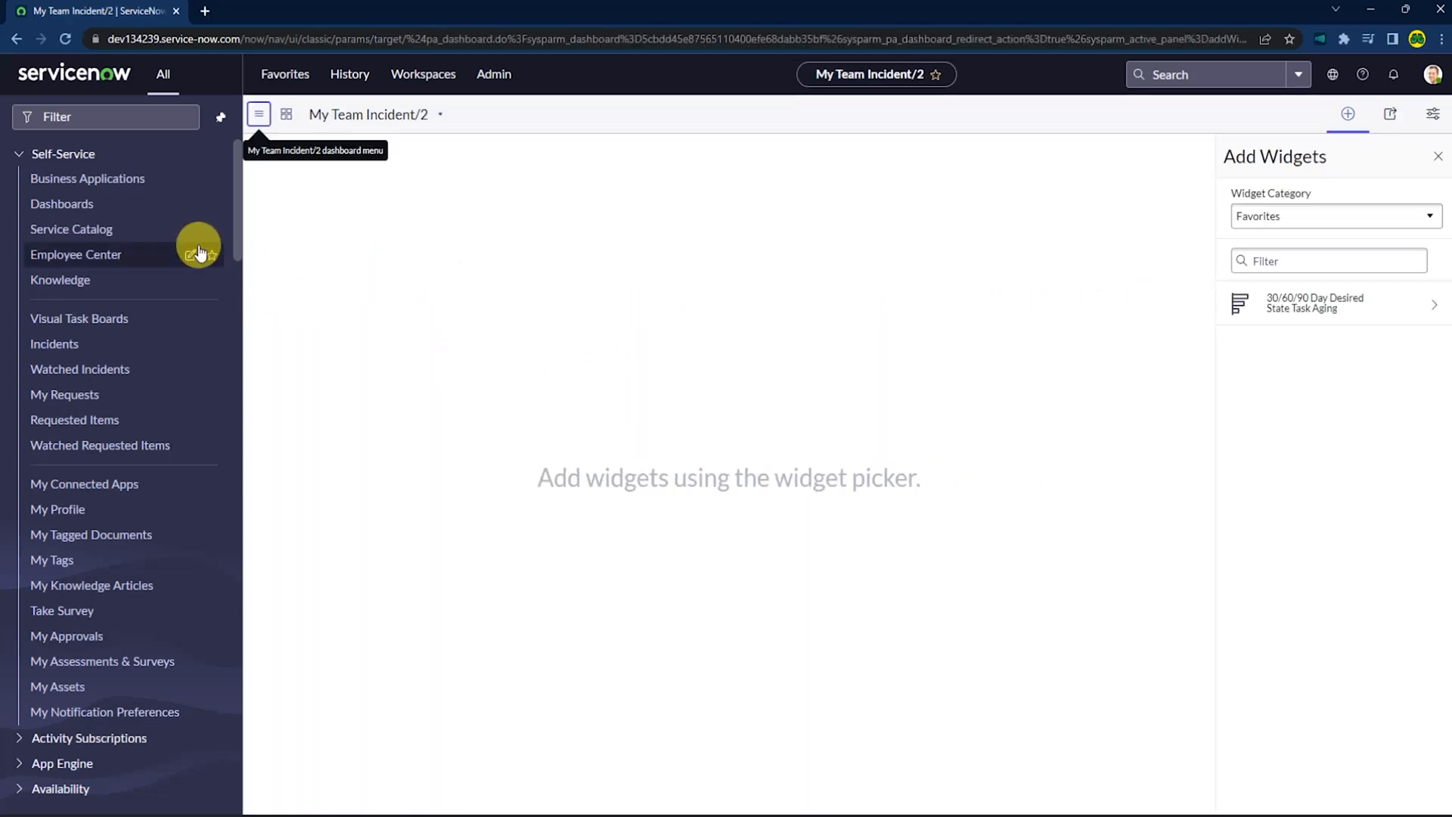
Go back to the Dashboards overview and filter to Owned by Me again.
click(60, 203)
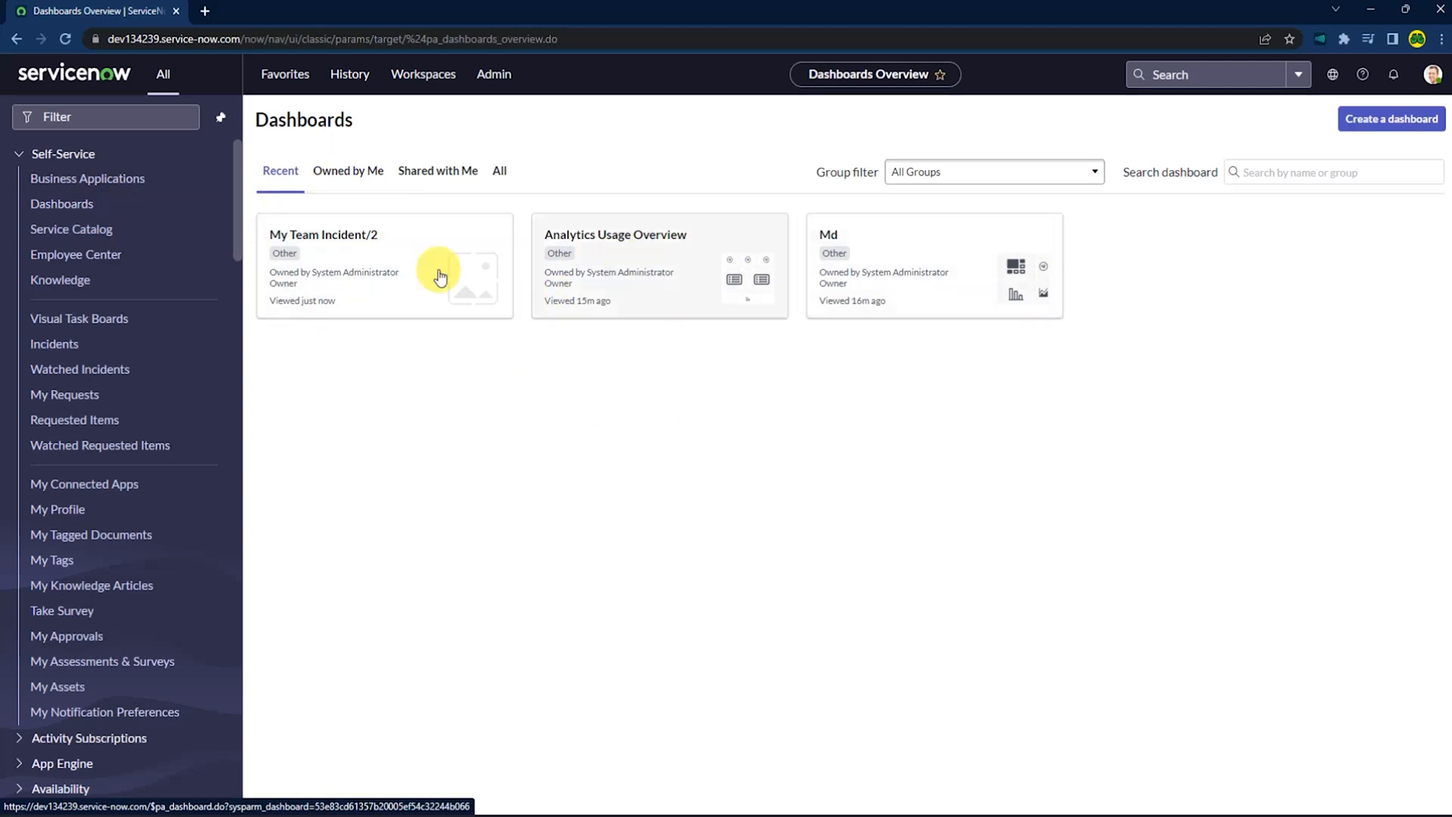
click(348, 171)
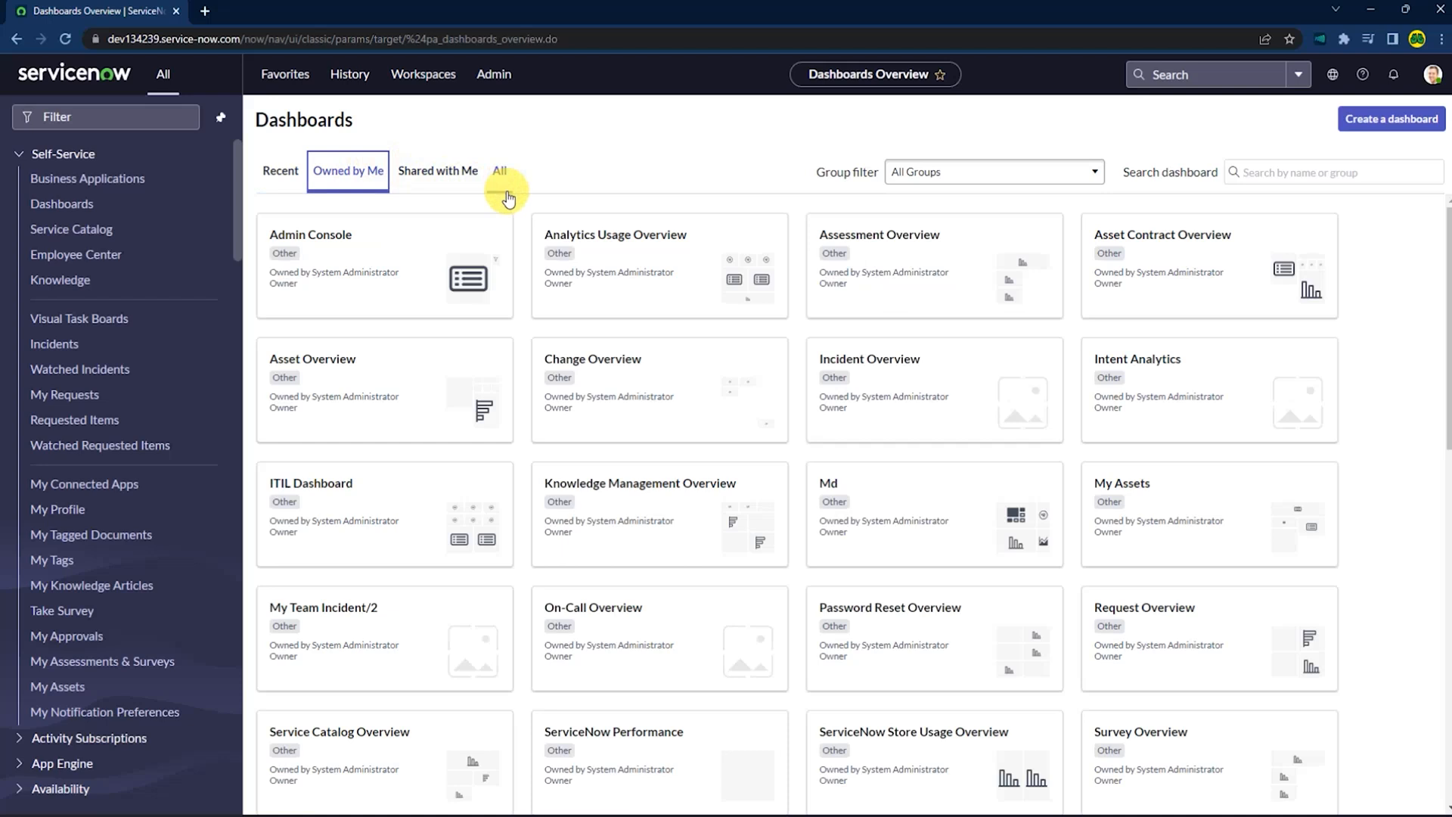
mouse_move(668, 188)
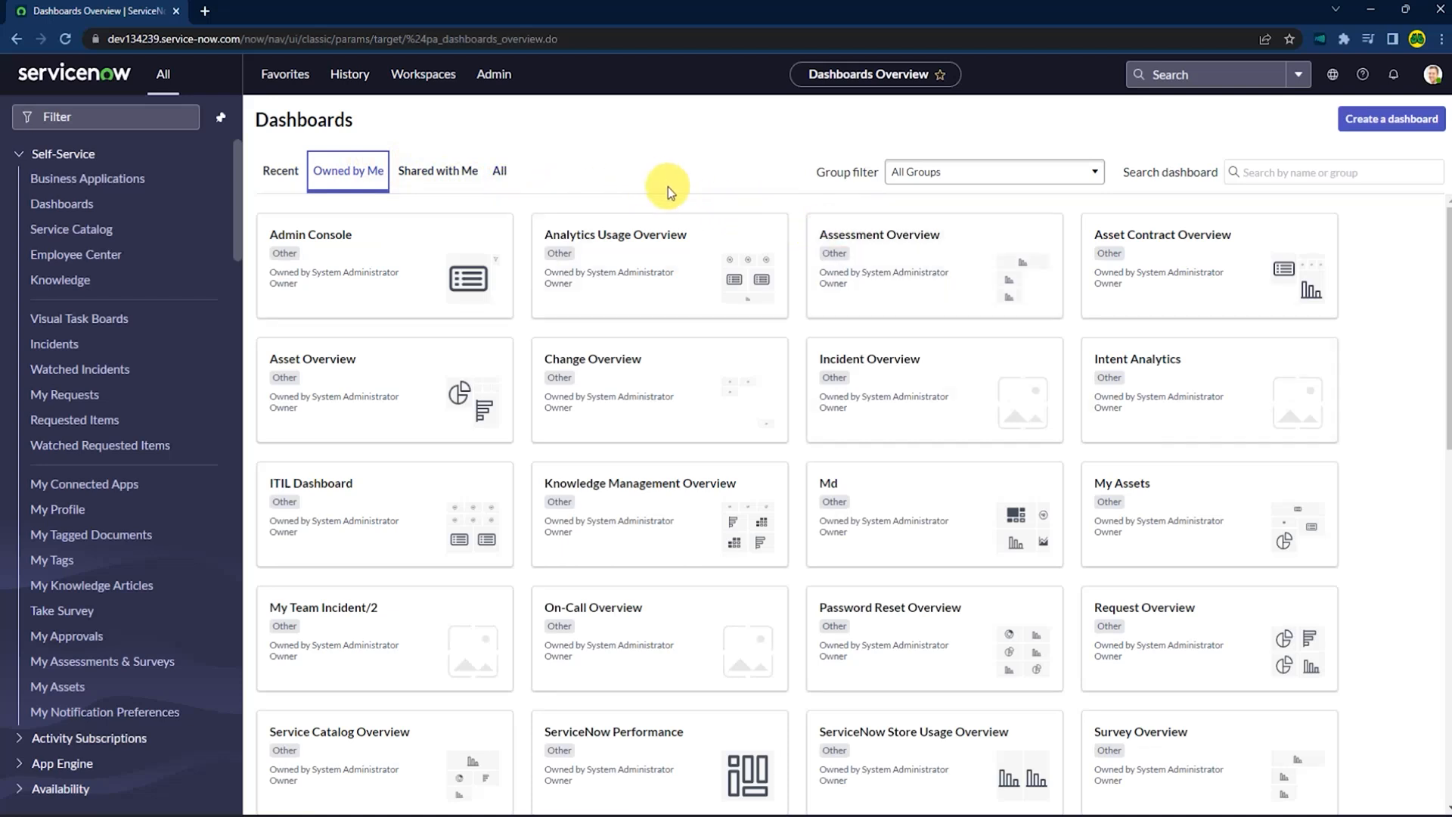
mouse_move(522, 532)
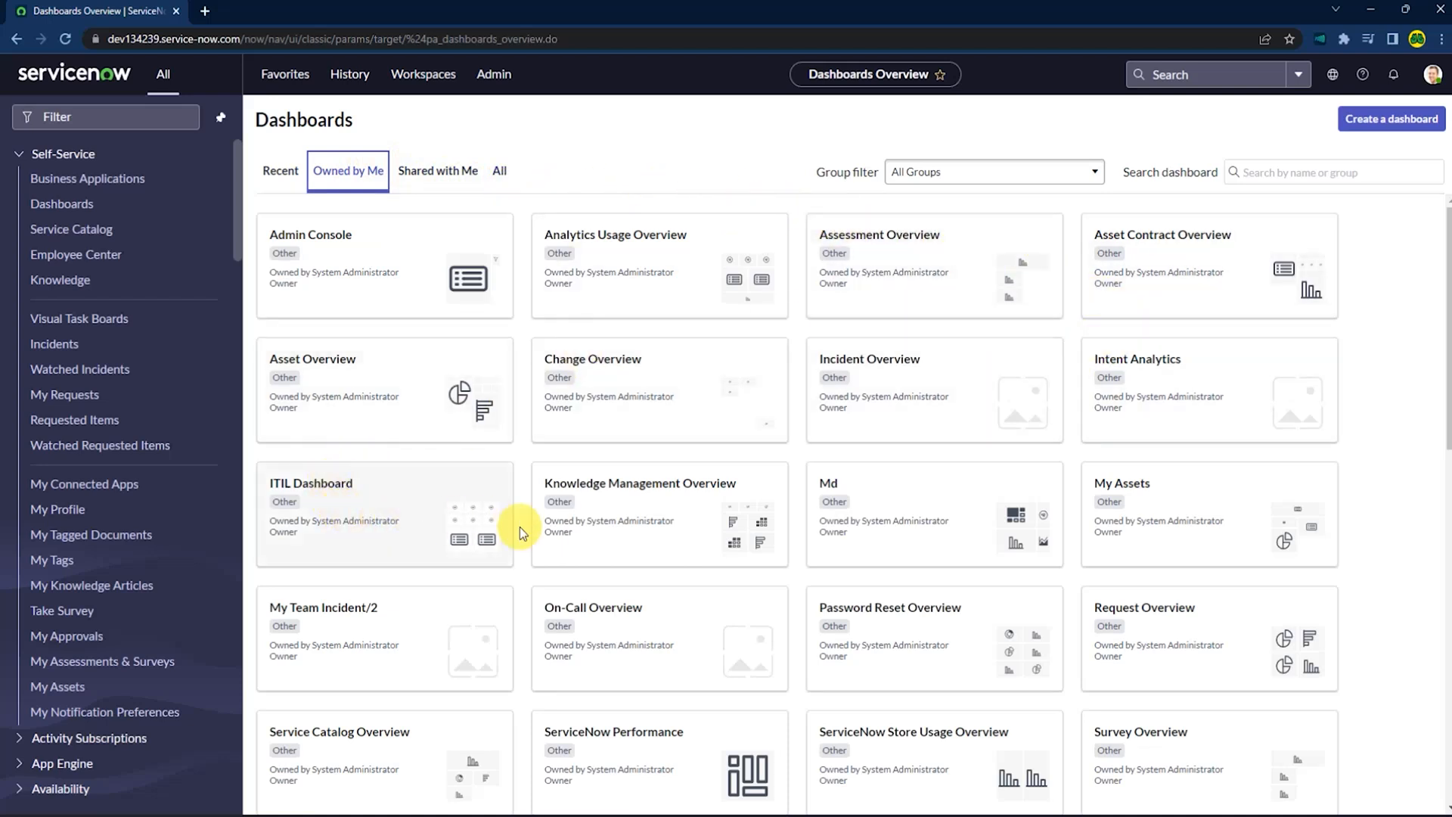
mouse_move(324, 629)
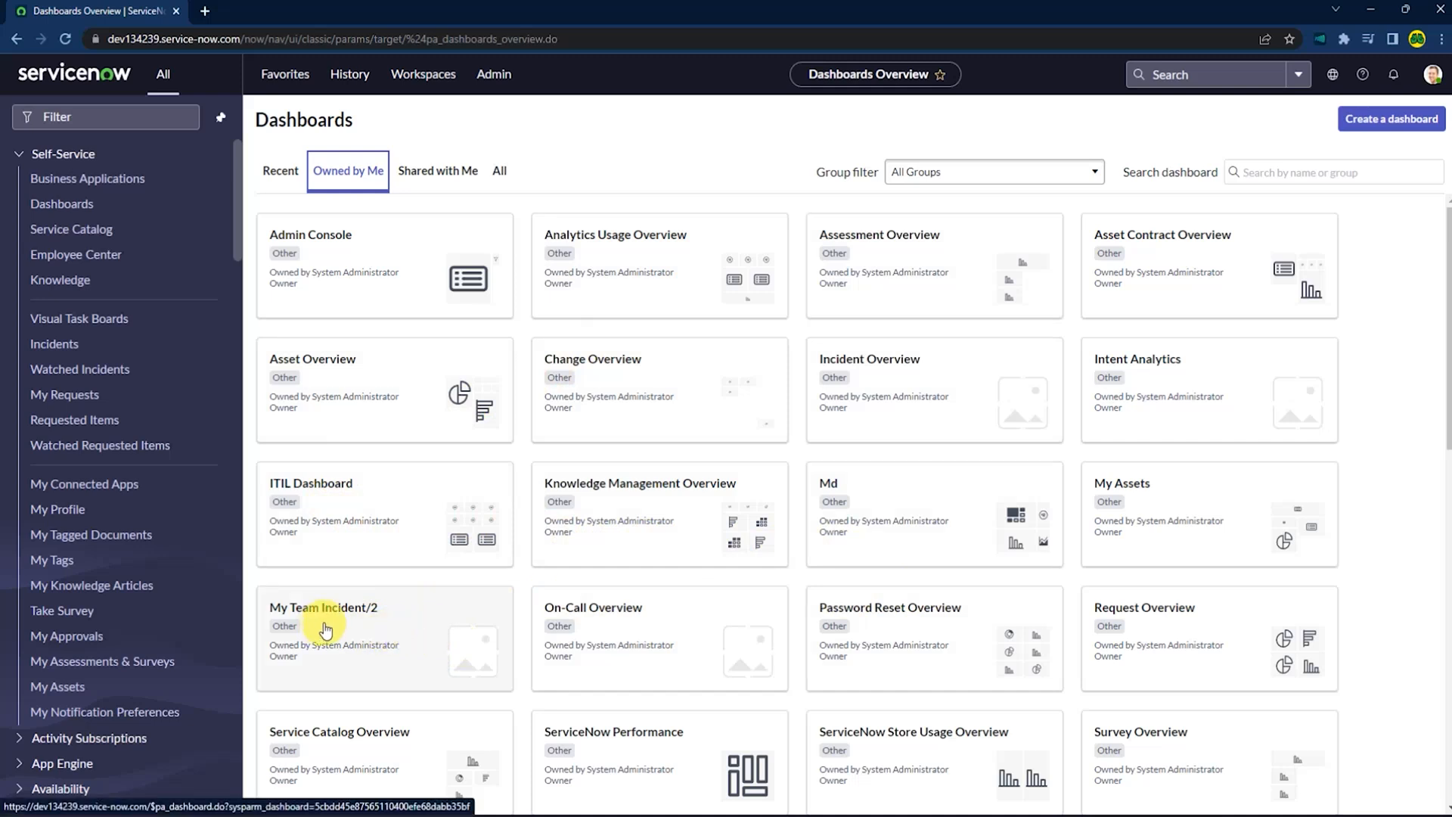
mouse_move(400, 628)
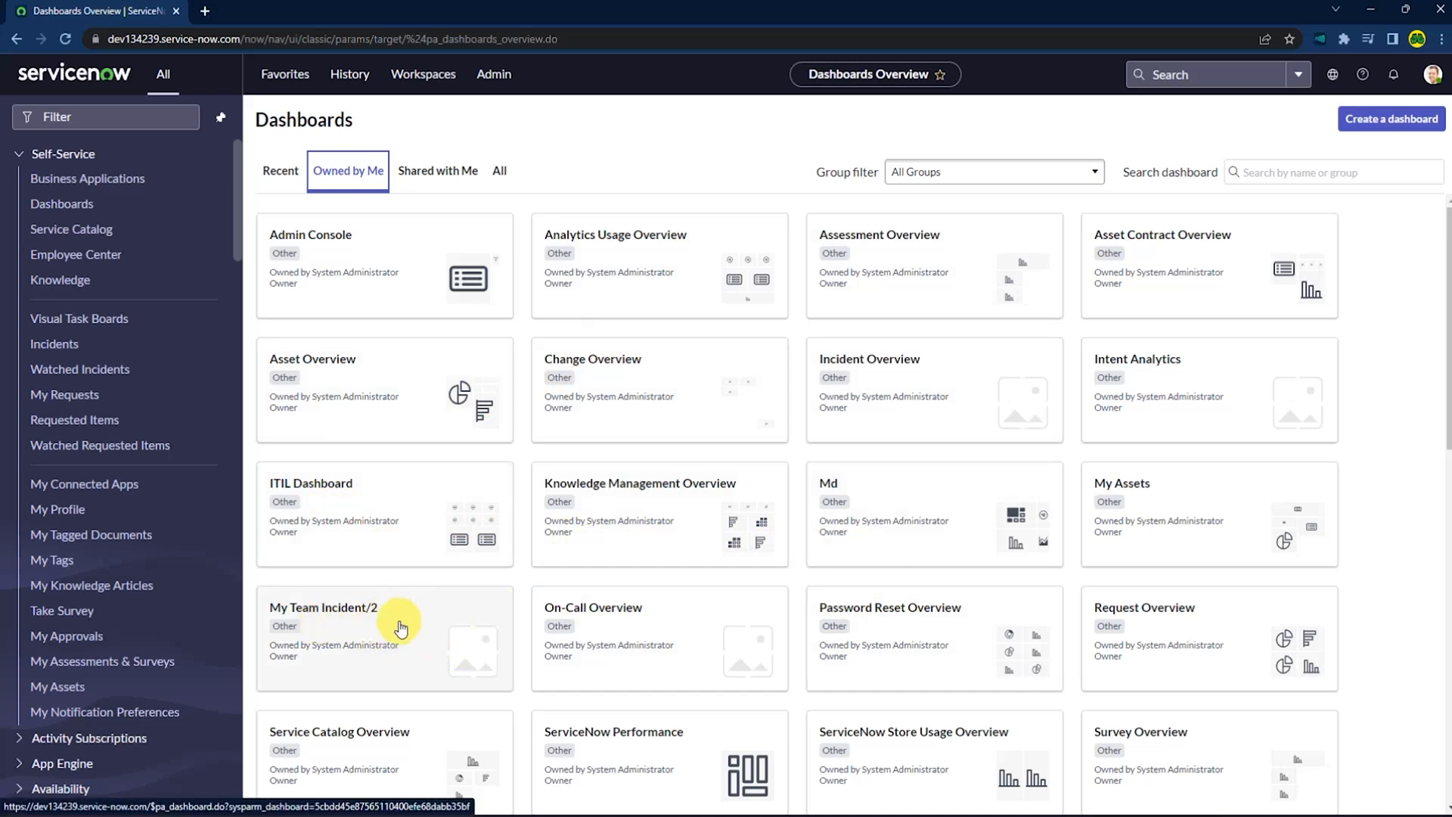
Open the My Team Incident/2 card from the owned dashboards list.
click(324, 606)
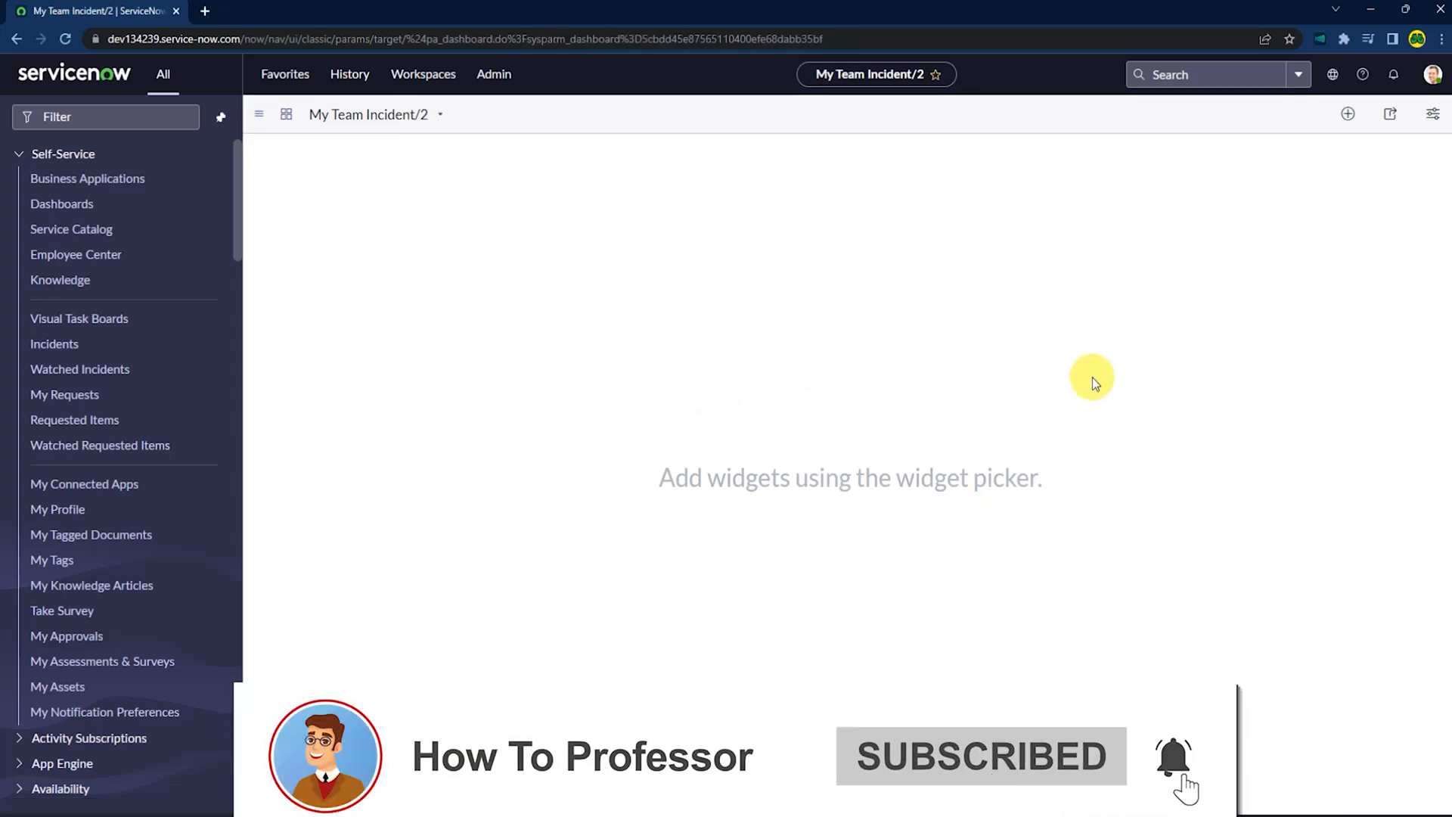
mouse_move(1010, 427)
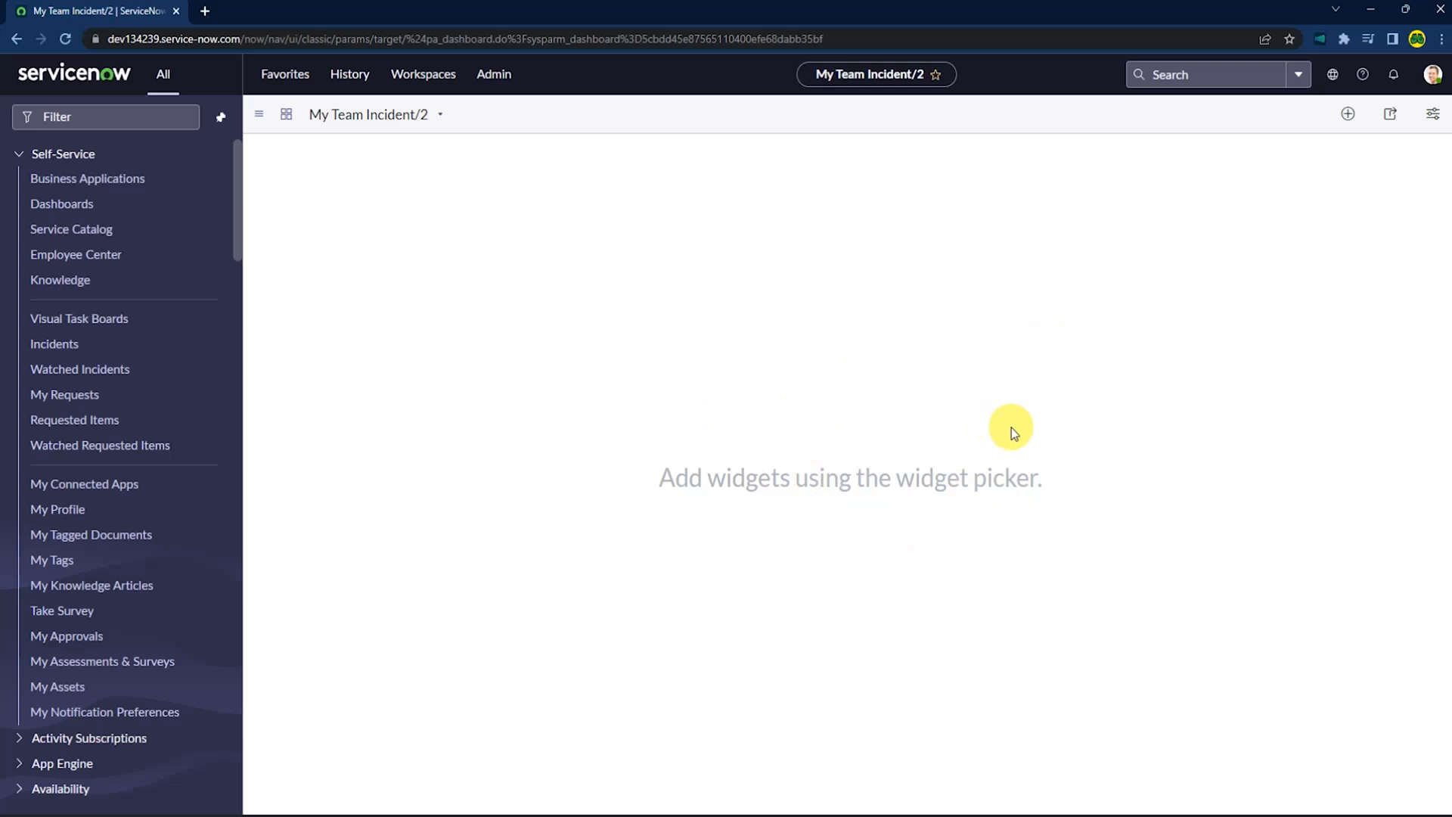
mouse_move(839, 333)
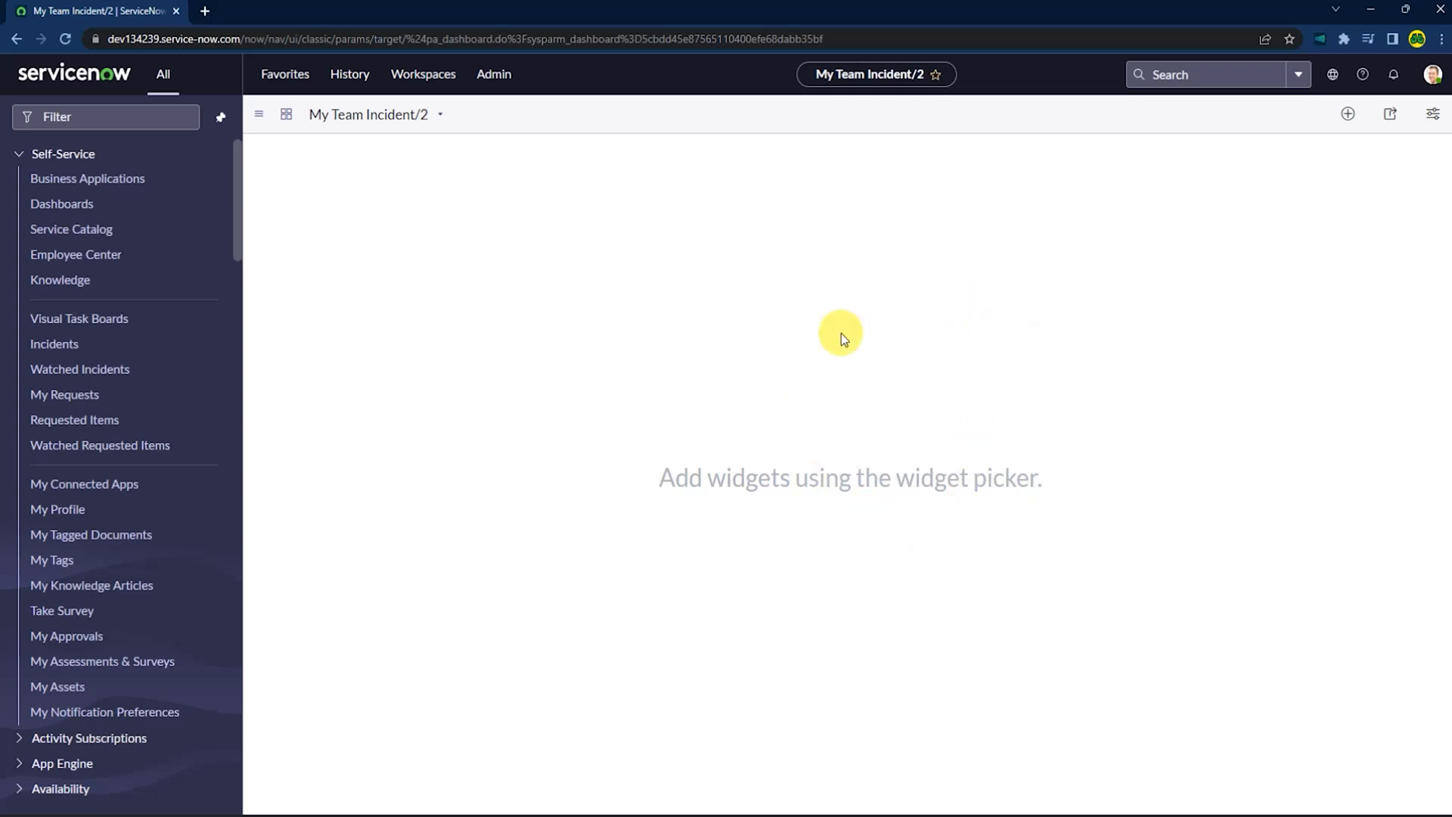
mouse_move(1322, 137)
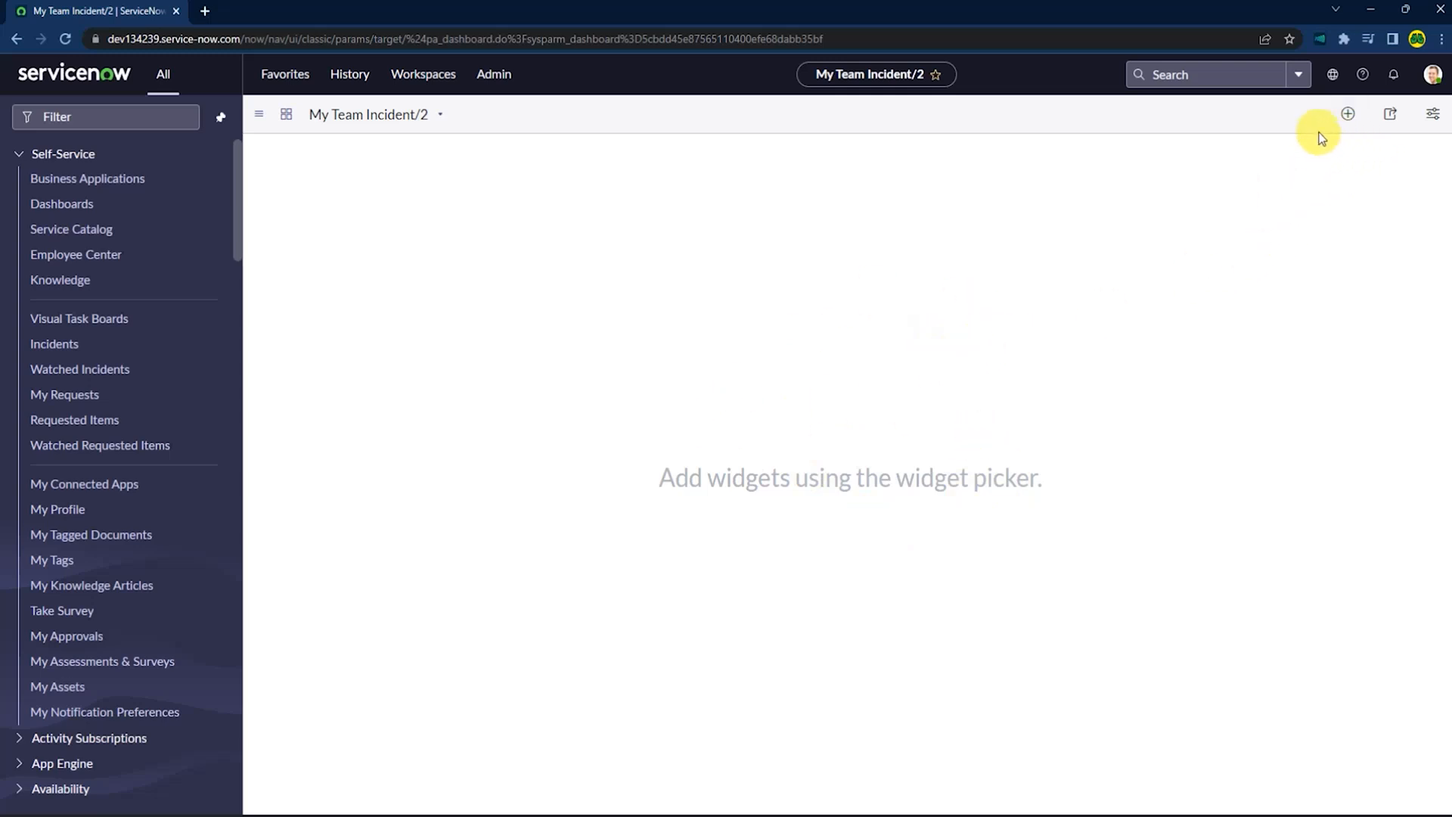
From Add Widgets > Reports, add the My Team Incident Report/2 list widget.
click(1348, 113)
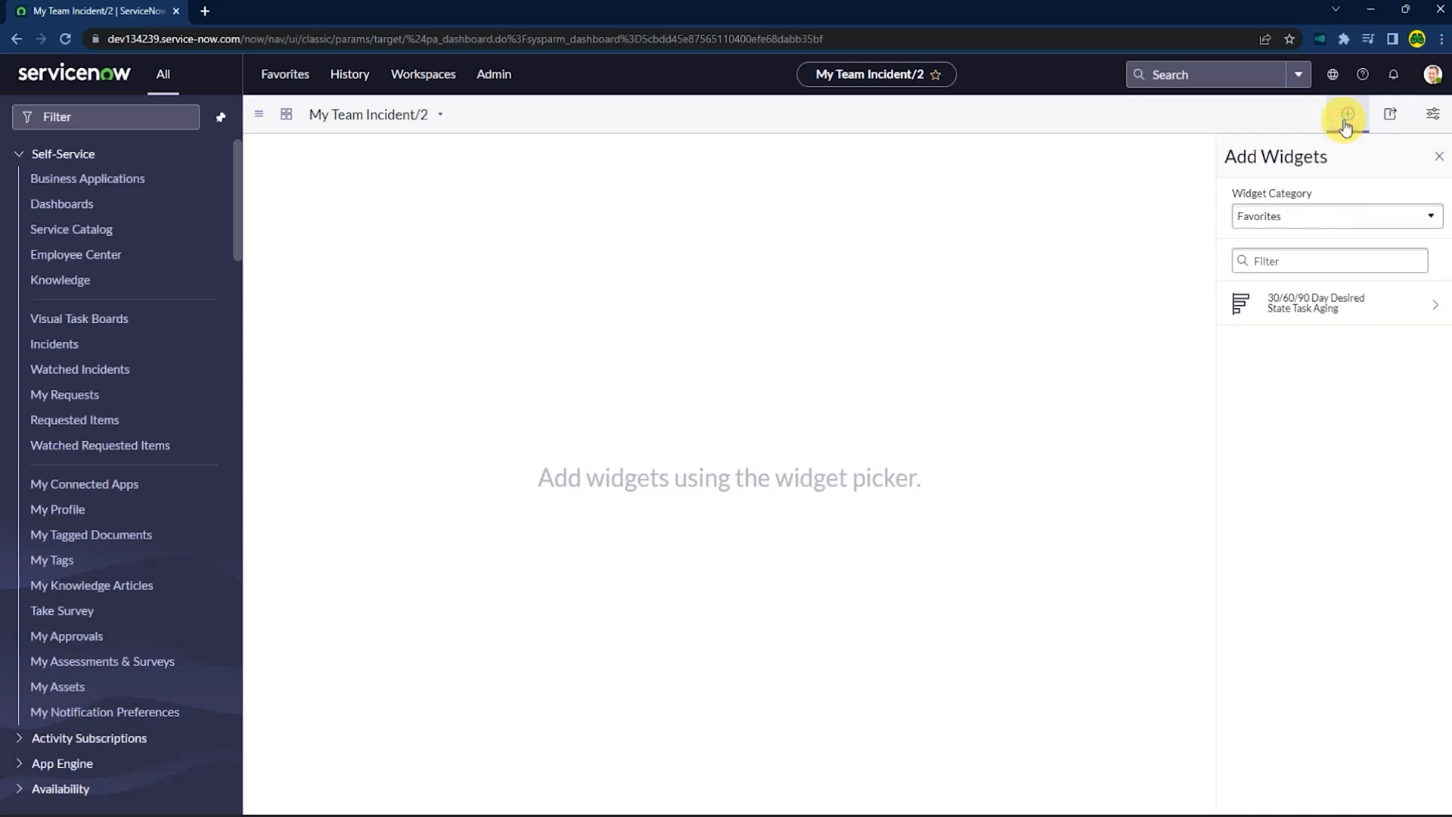
mouse_move(1169, 305)
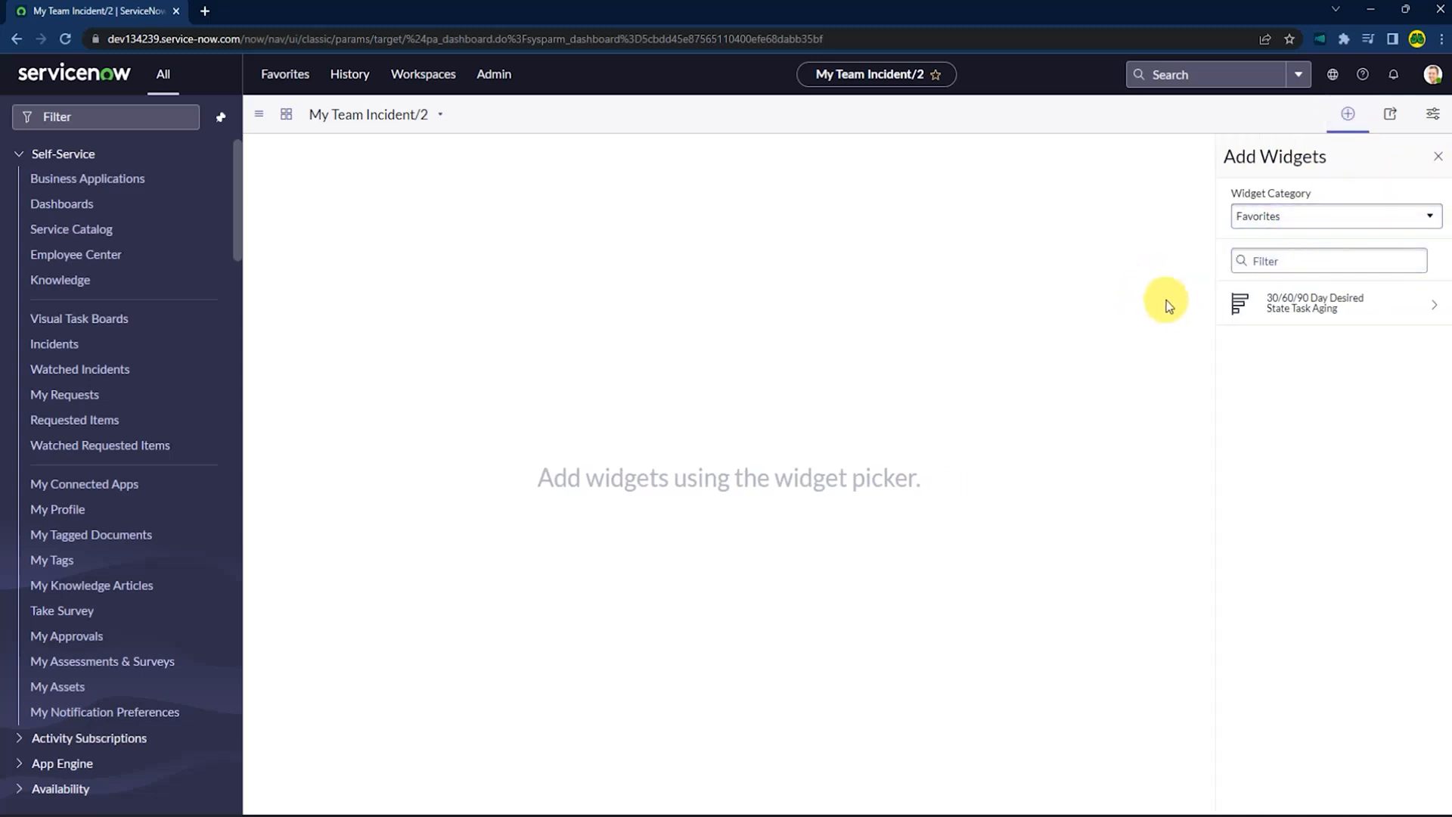
click(1430, 217)
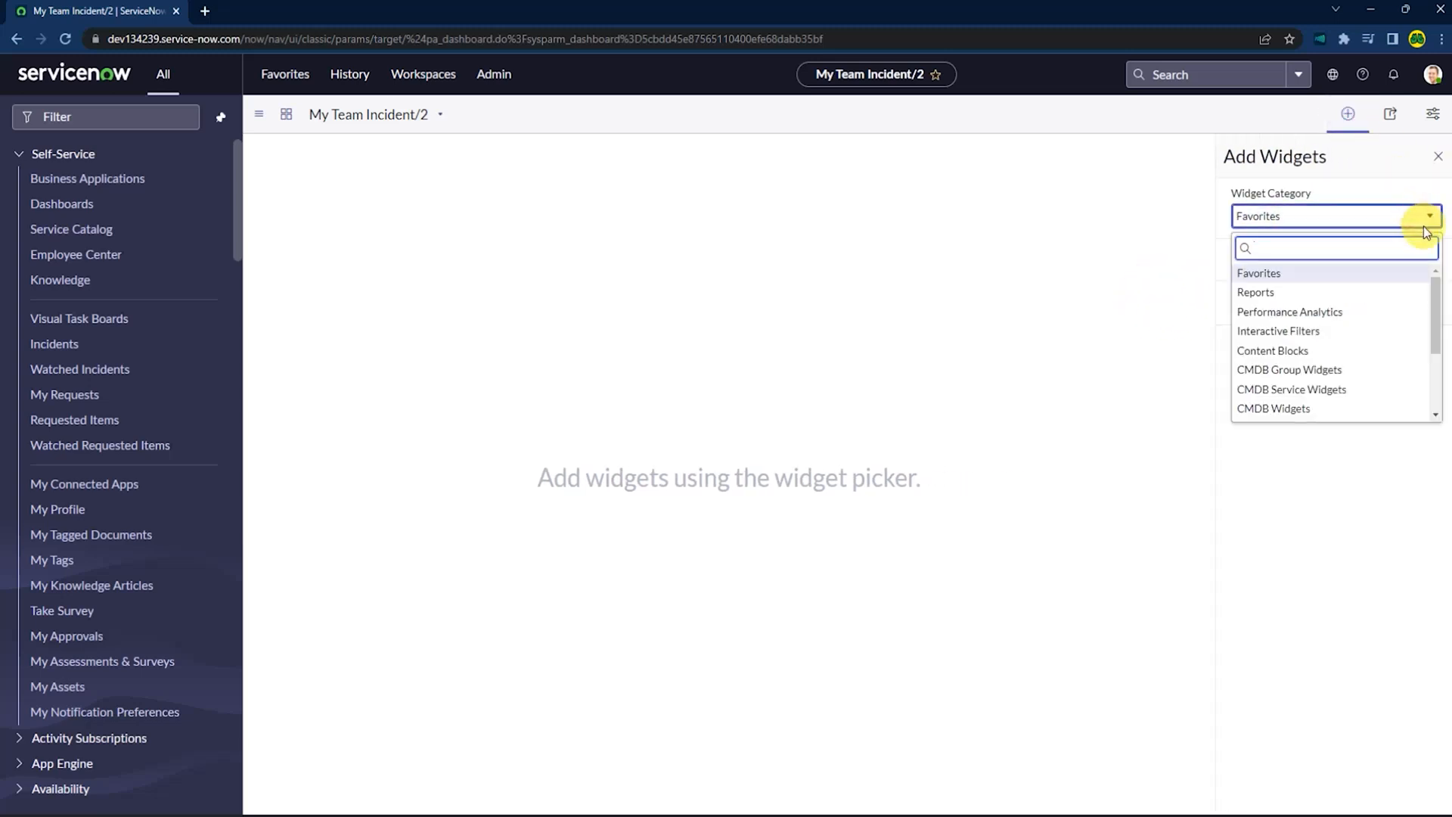
click(1256, 292)
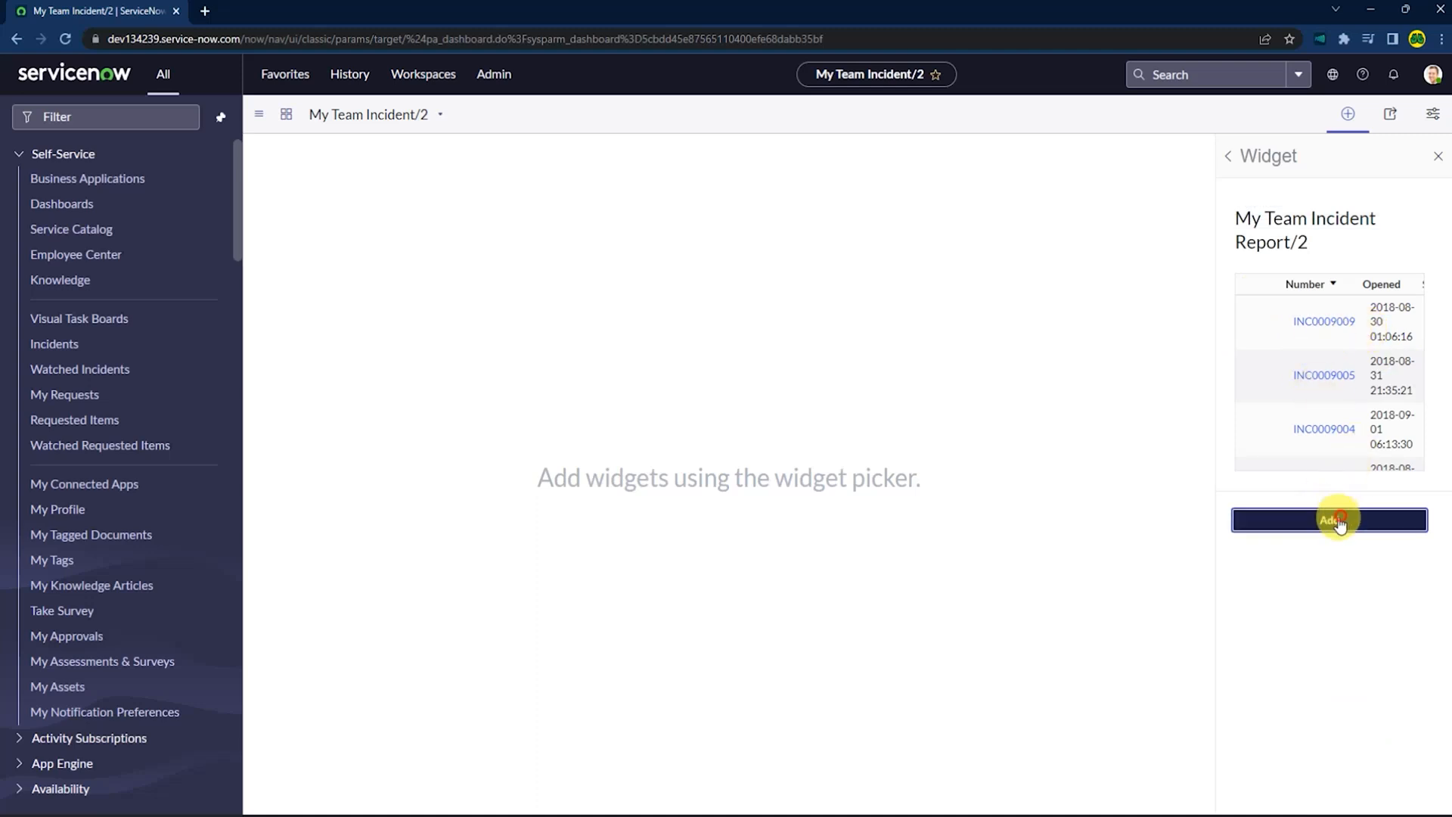
click(1328, 518)
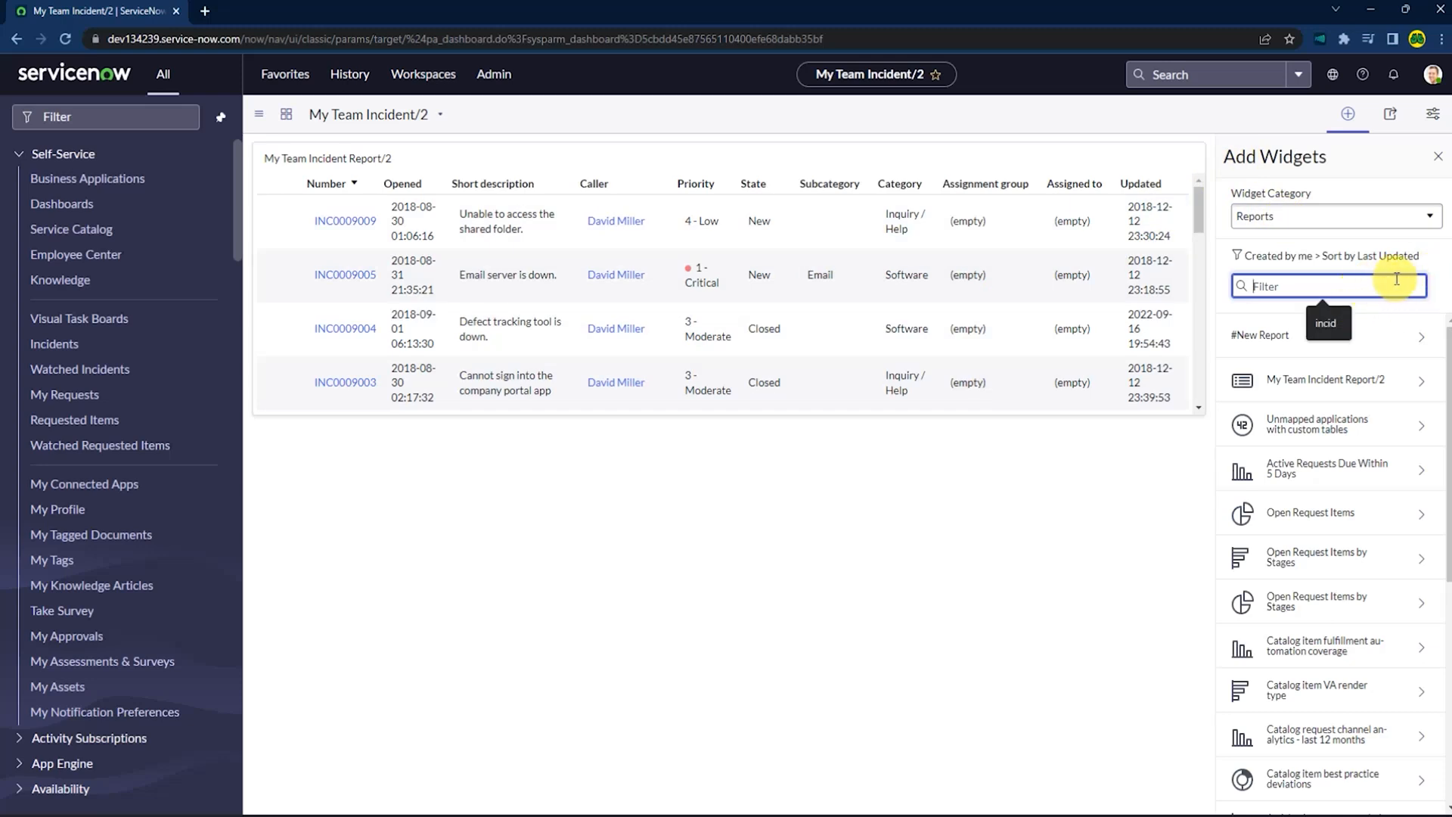
Search reports for 'incie' and add Incidents per week and the Incidents by Priority and State heatmap.
text(incie)
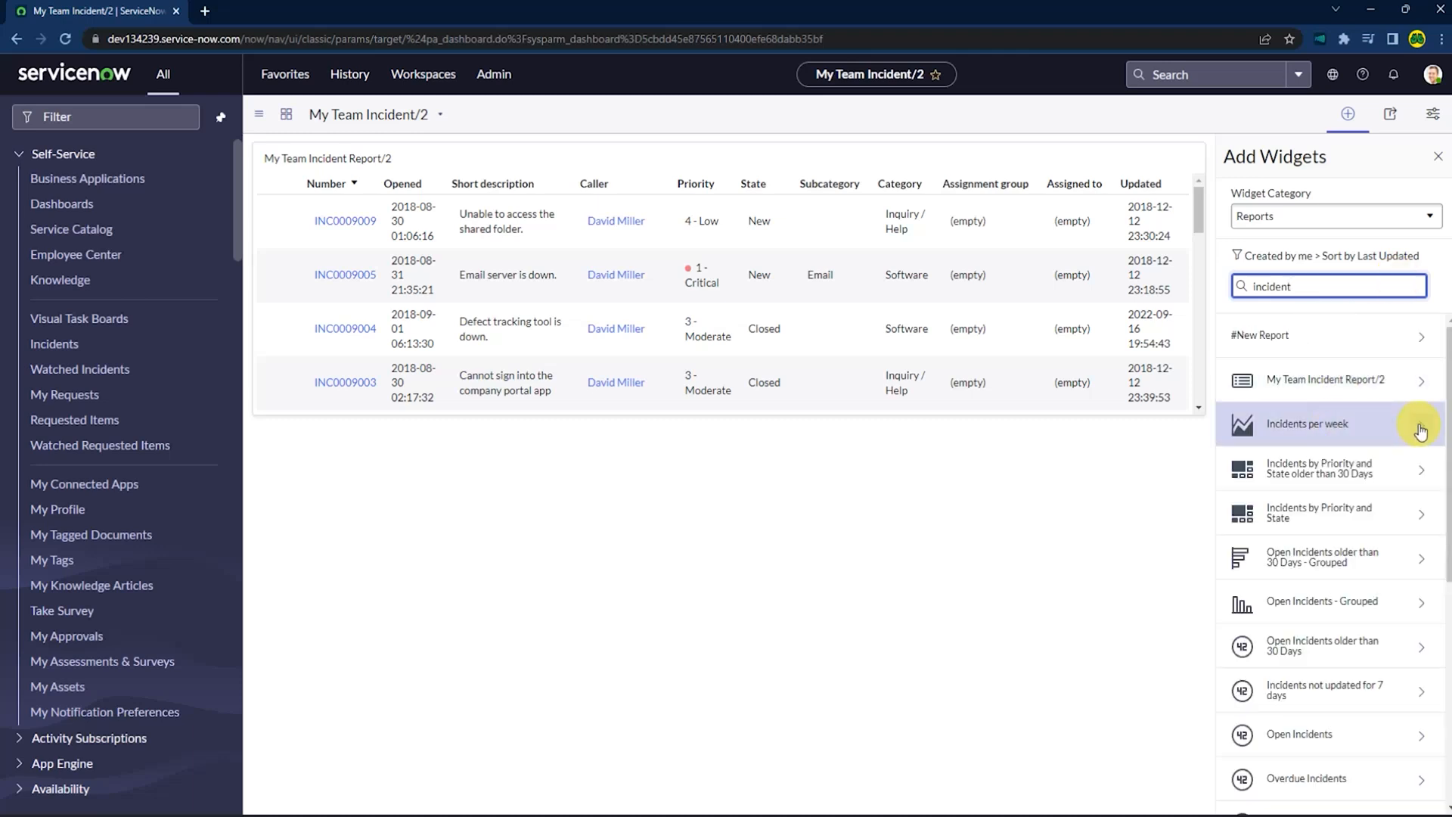
click(1307, 424)
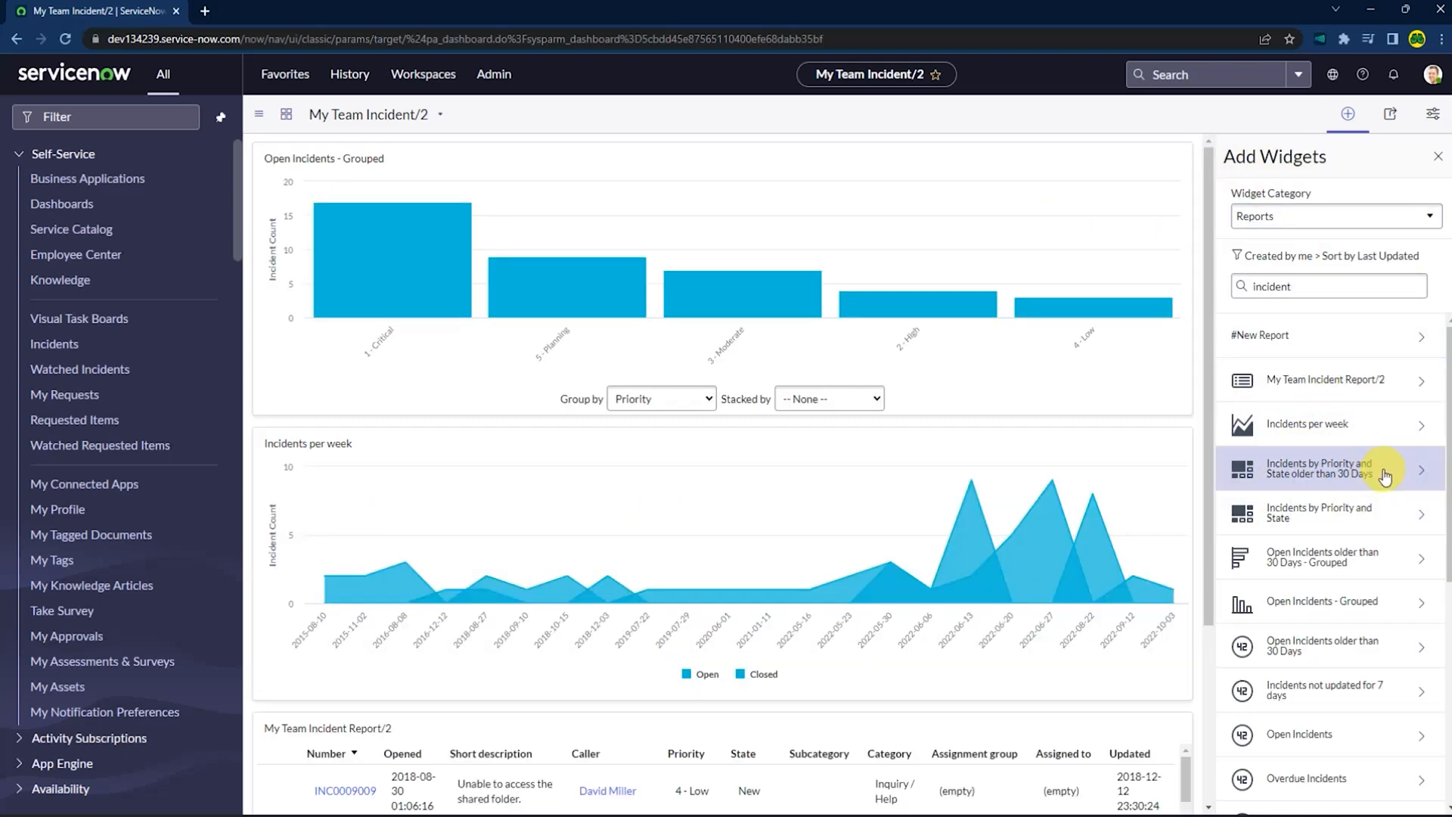
mouse_move(1420, 474)
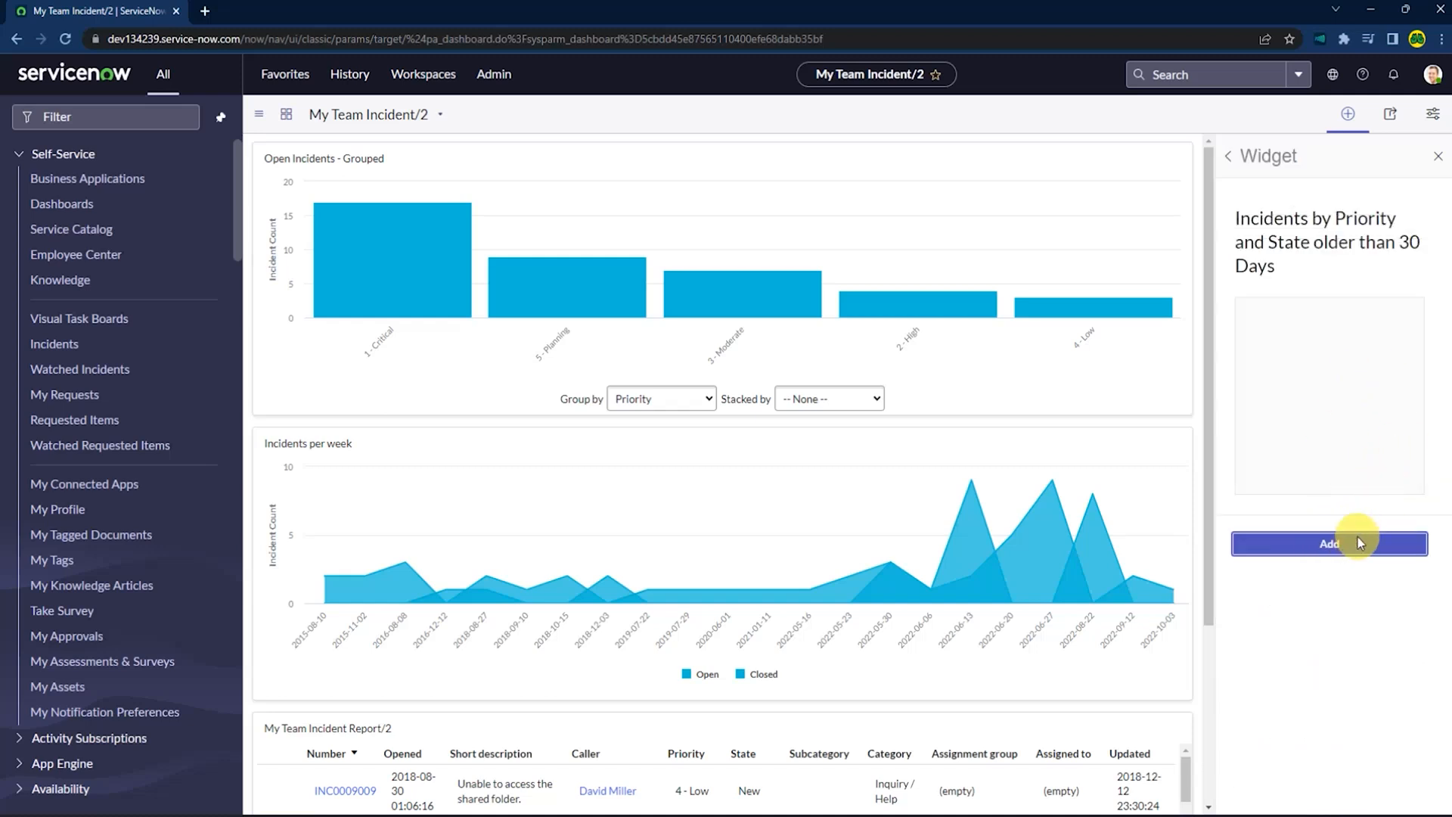
click(1328, 543)
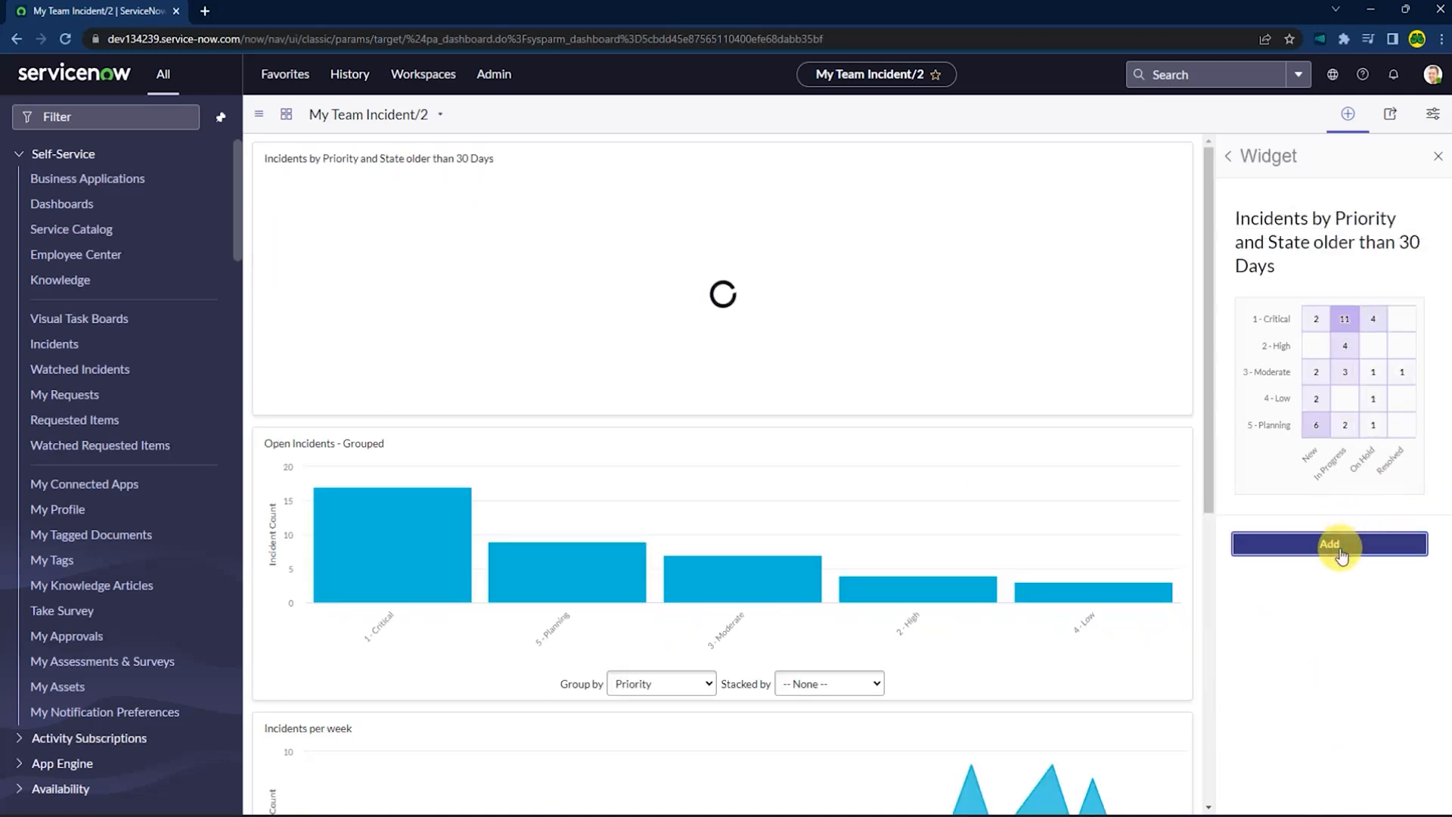
click(1329, 543)
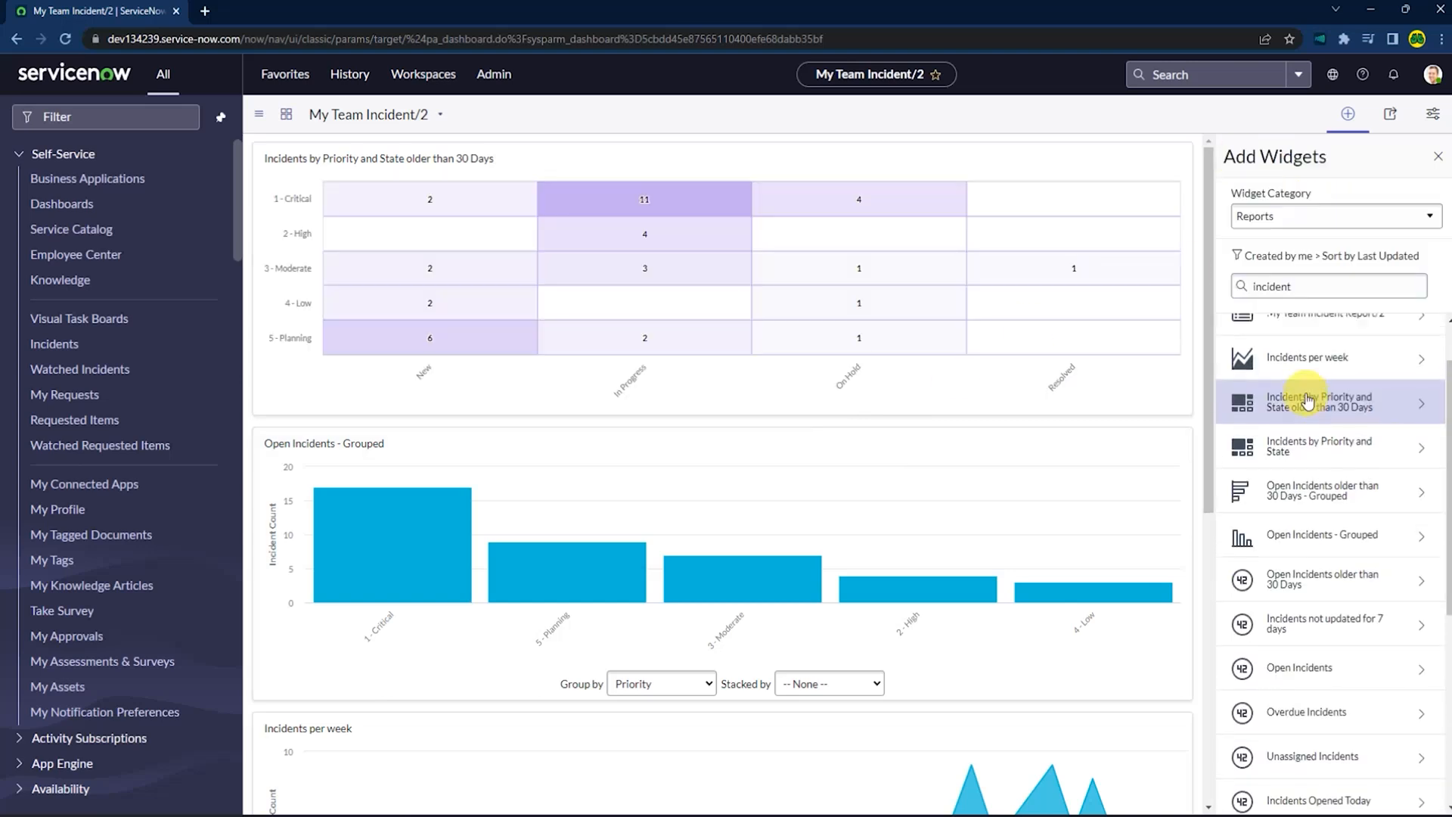
Add the Open P1 Incidents count widget from the report list.
scroll(down, 3)
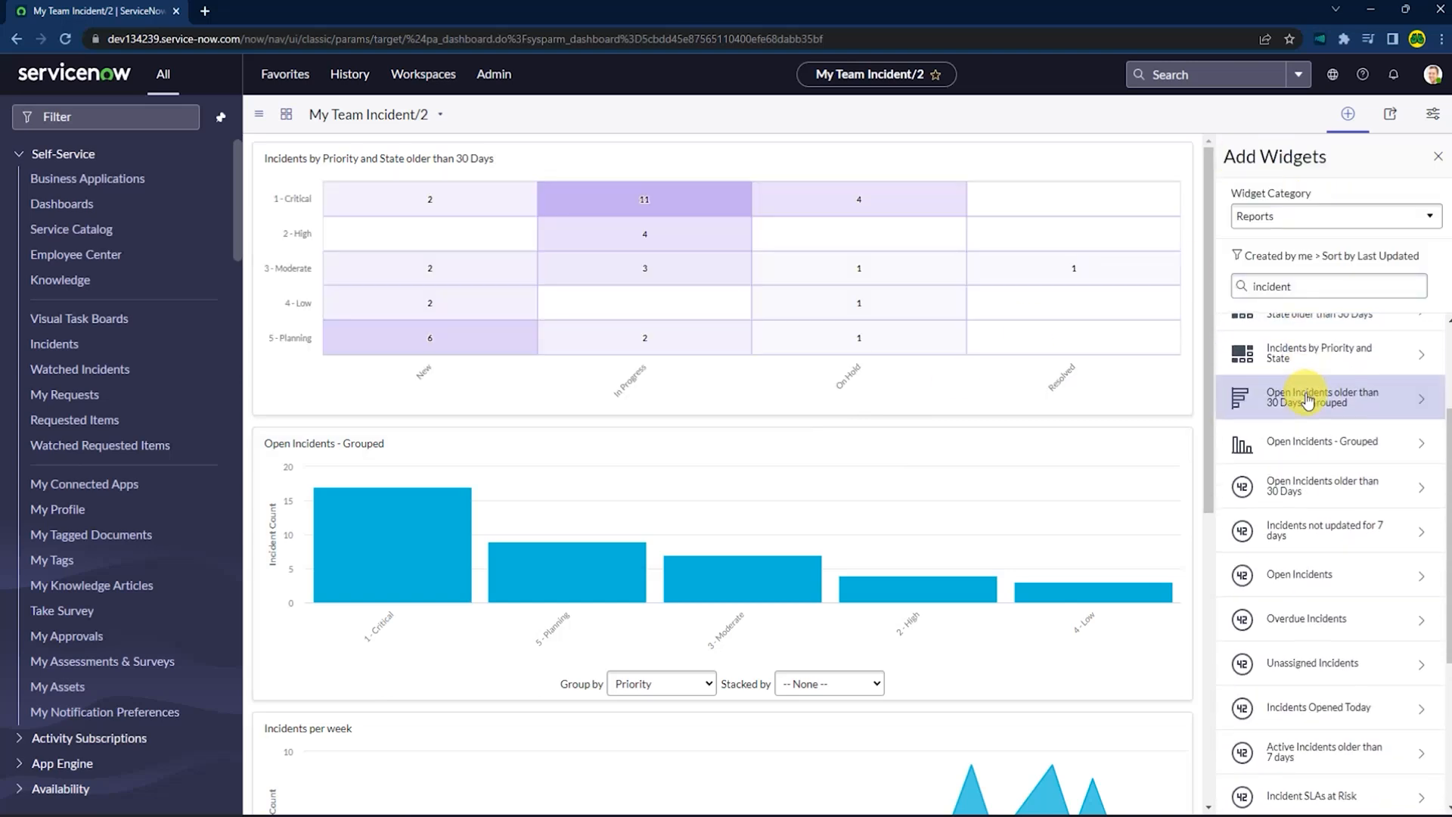
scroll(down, 3)
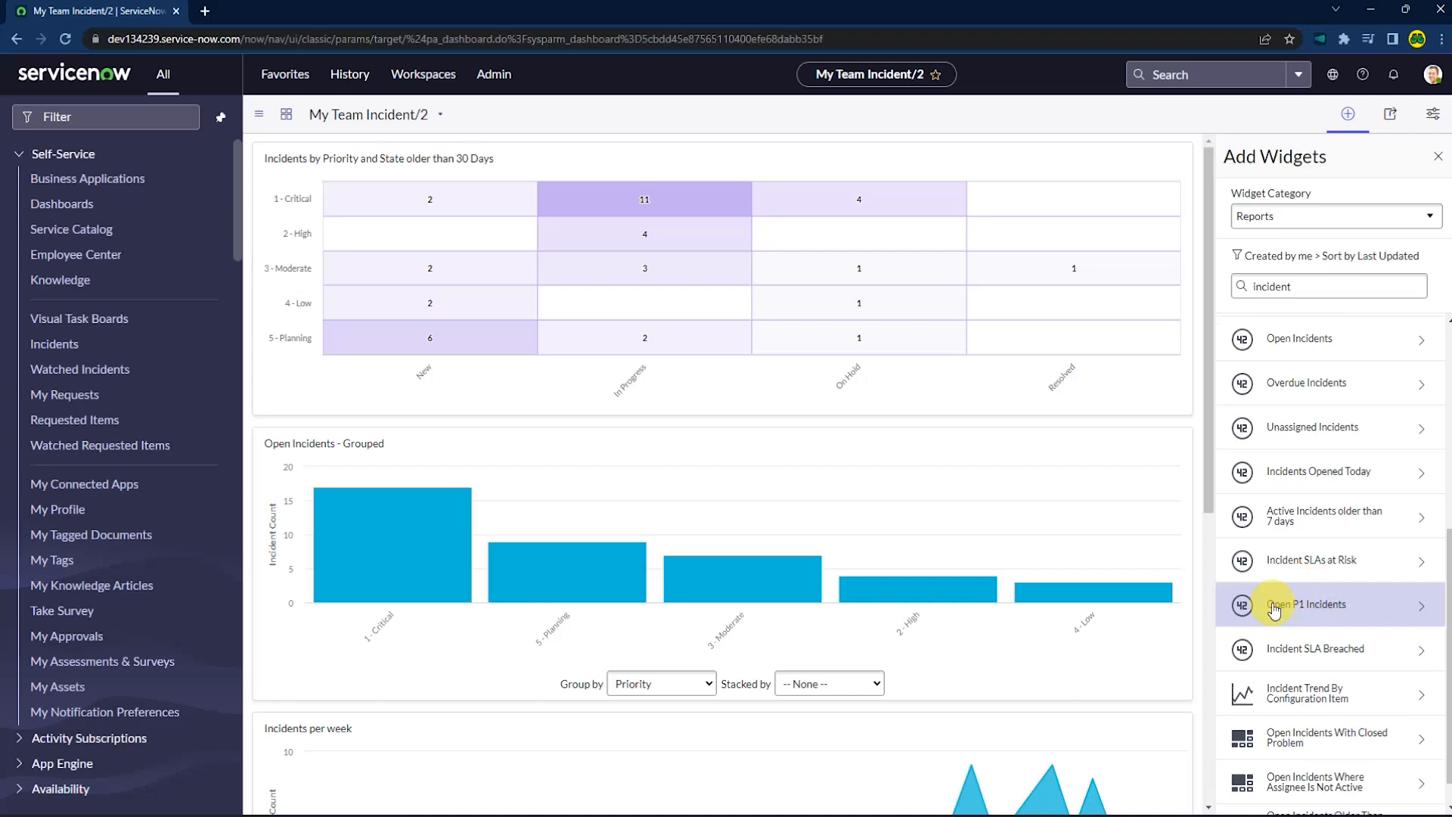
click(1305, 605)
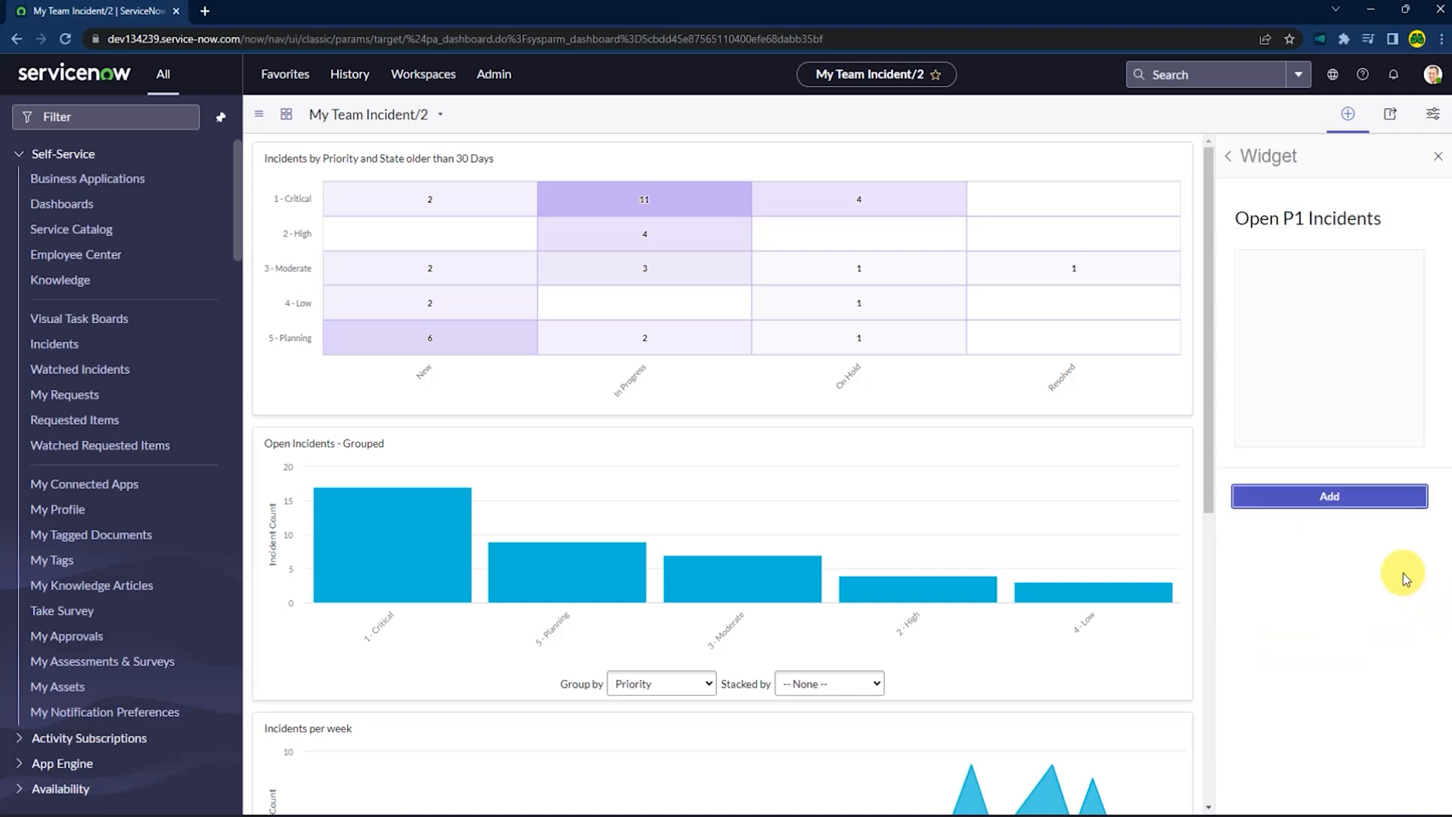
click(1328, 496)
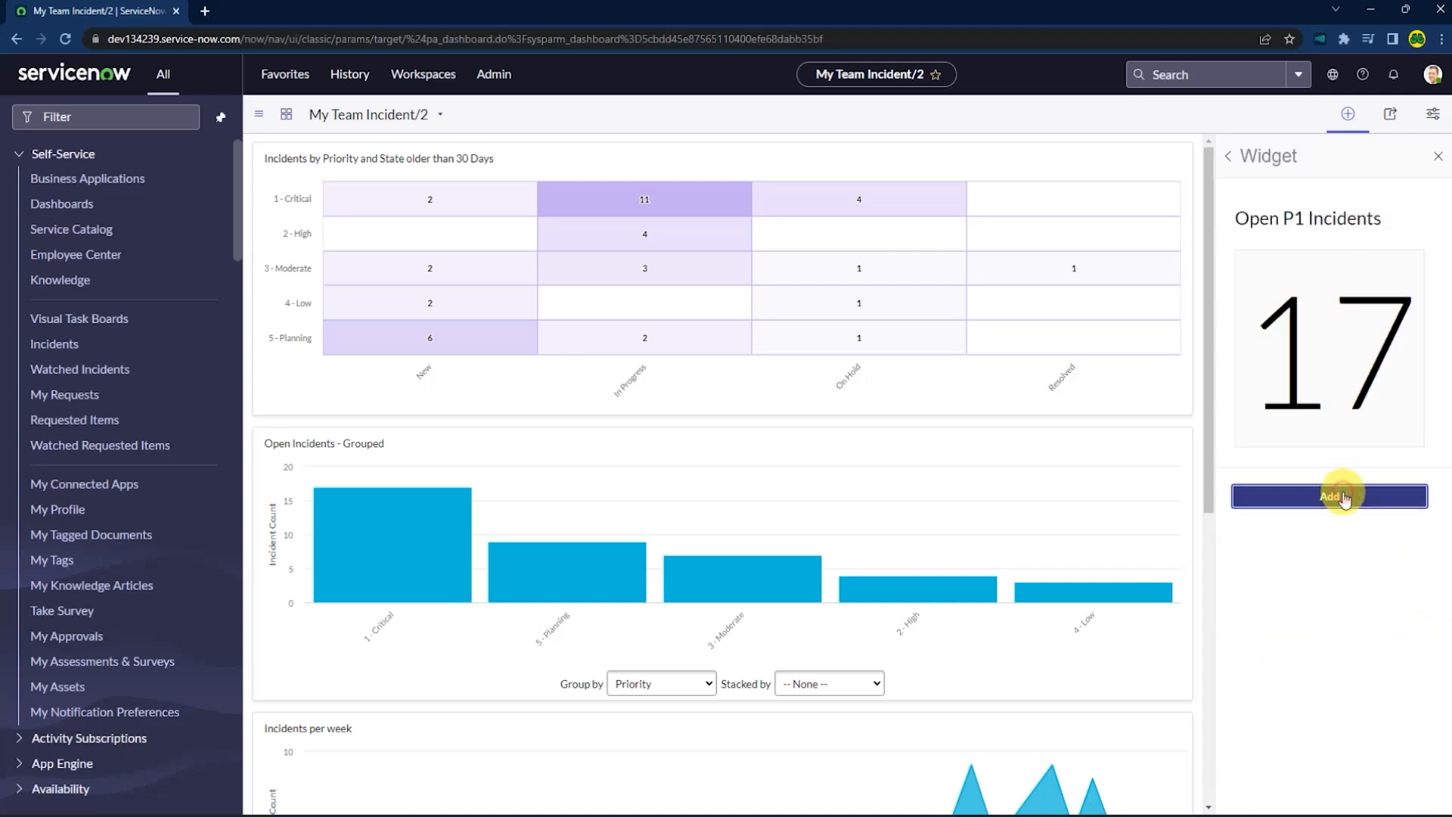
click(1328, 496)
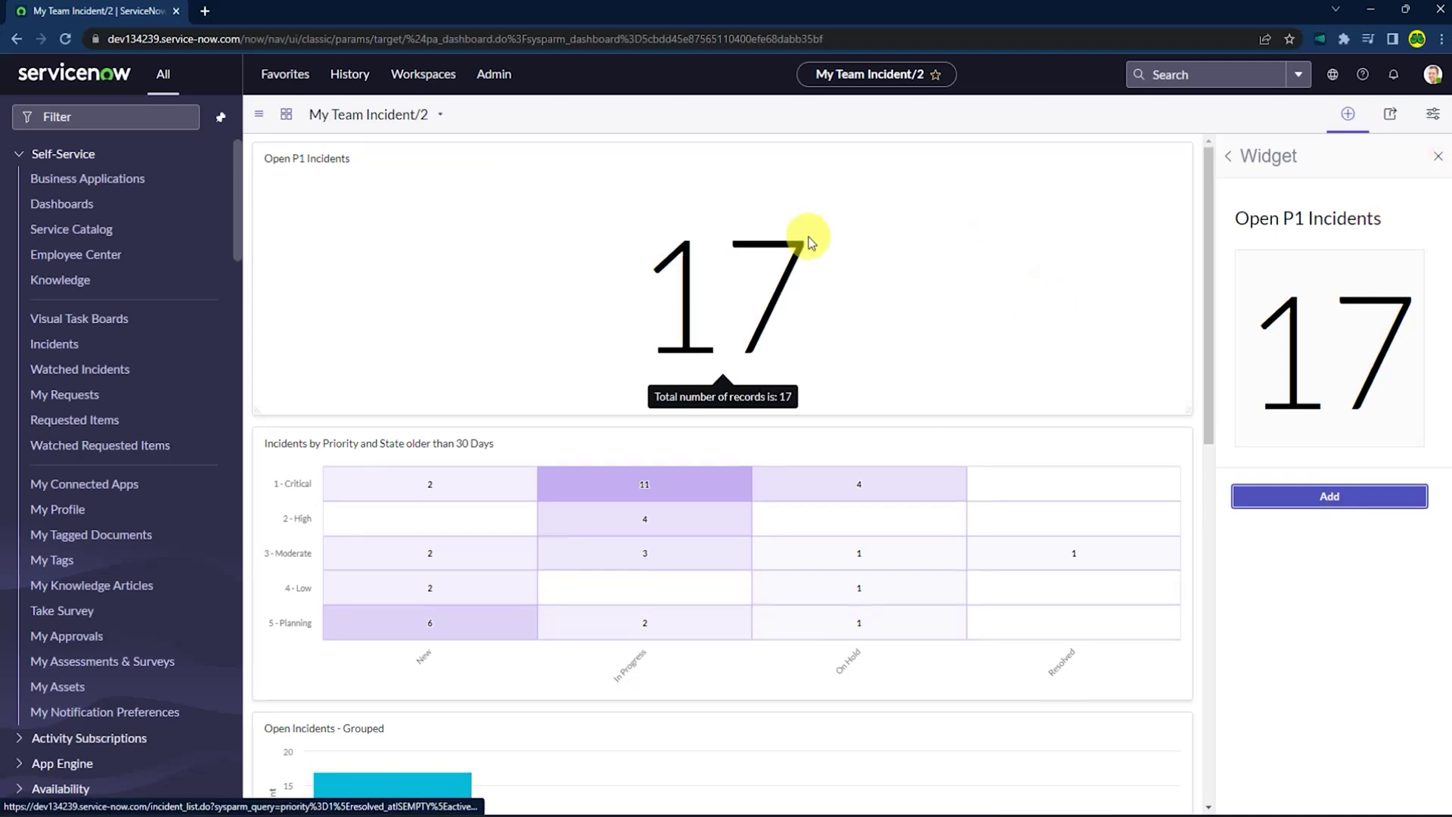
Scroll the dashboard while placing the P1 count beside the heatmap and the bar and area charts side by side.
scroll(down, 3)
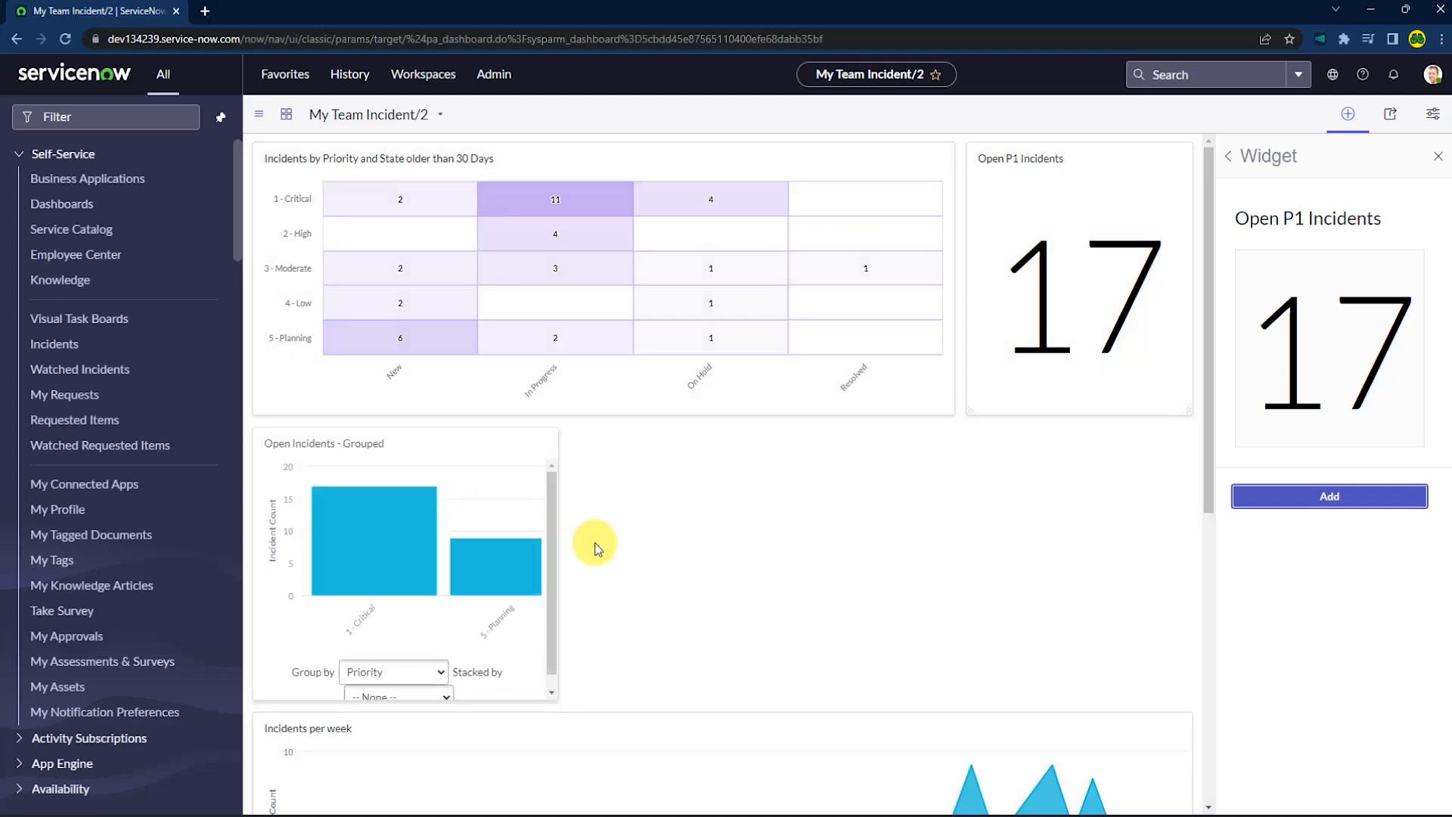
scroll(down, 3)
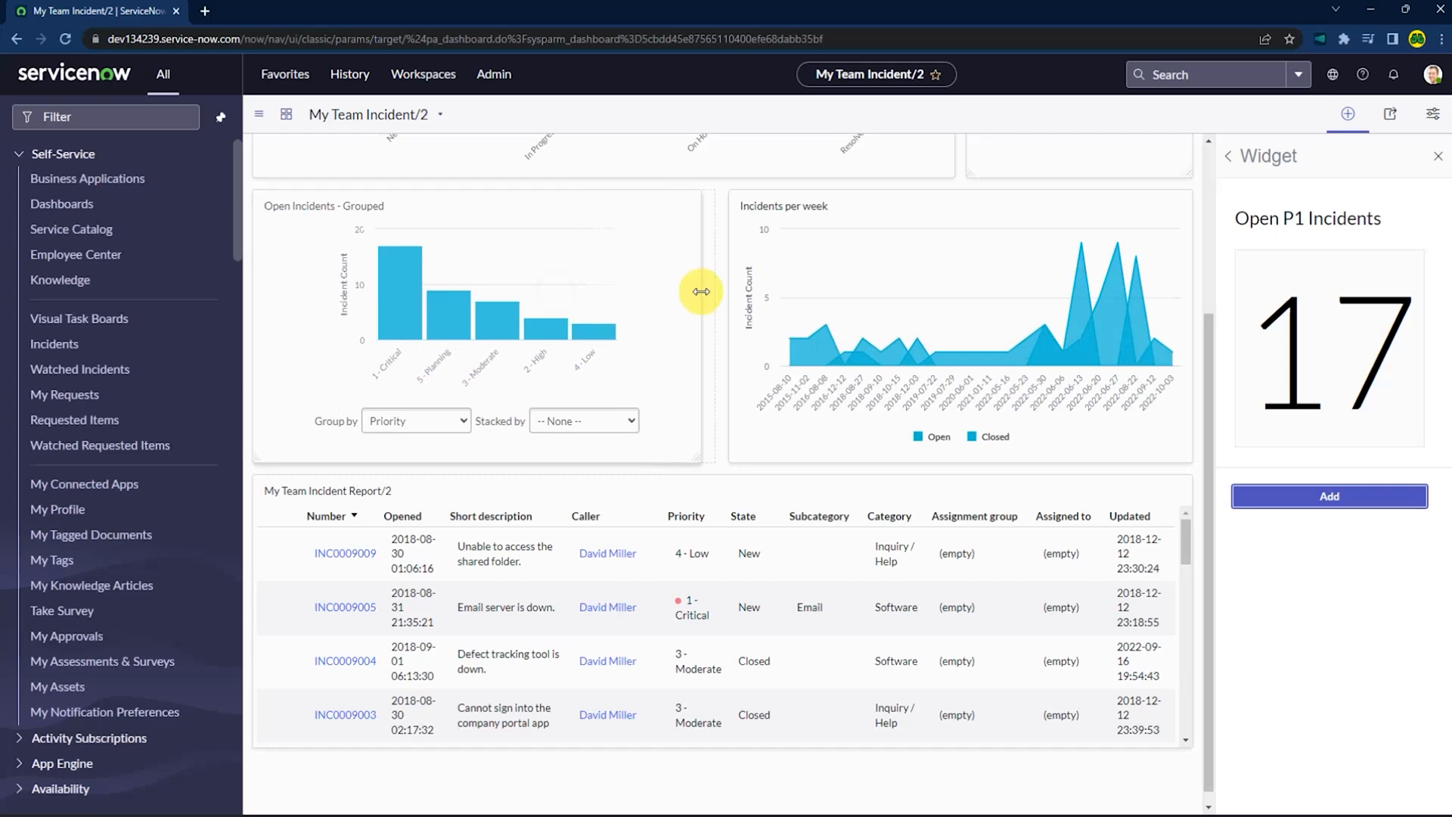
scroll(up, 3)
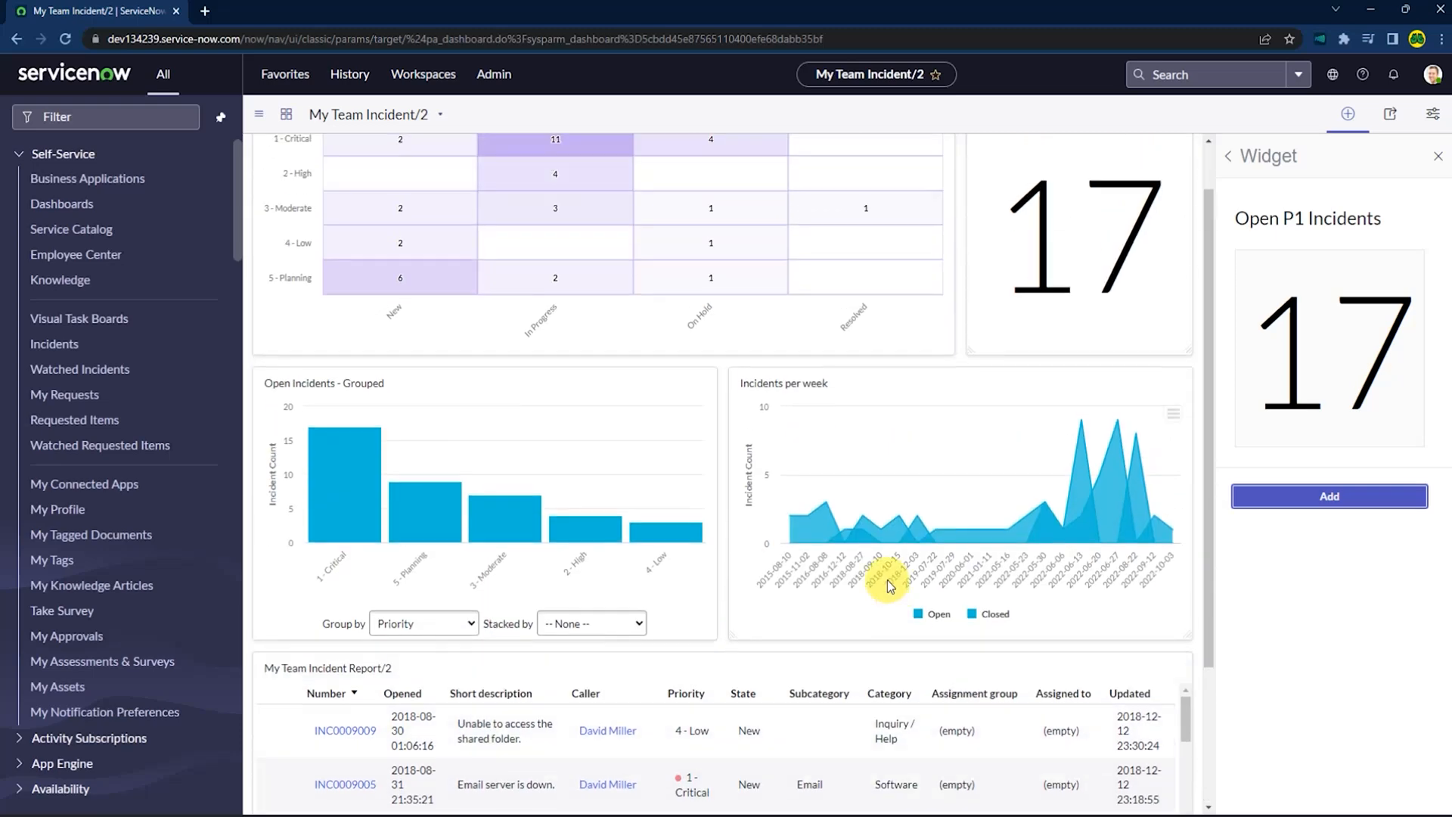
scroll(up, 3)
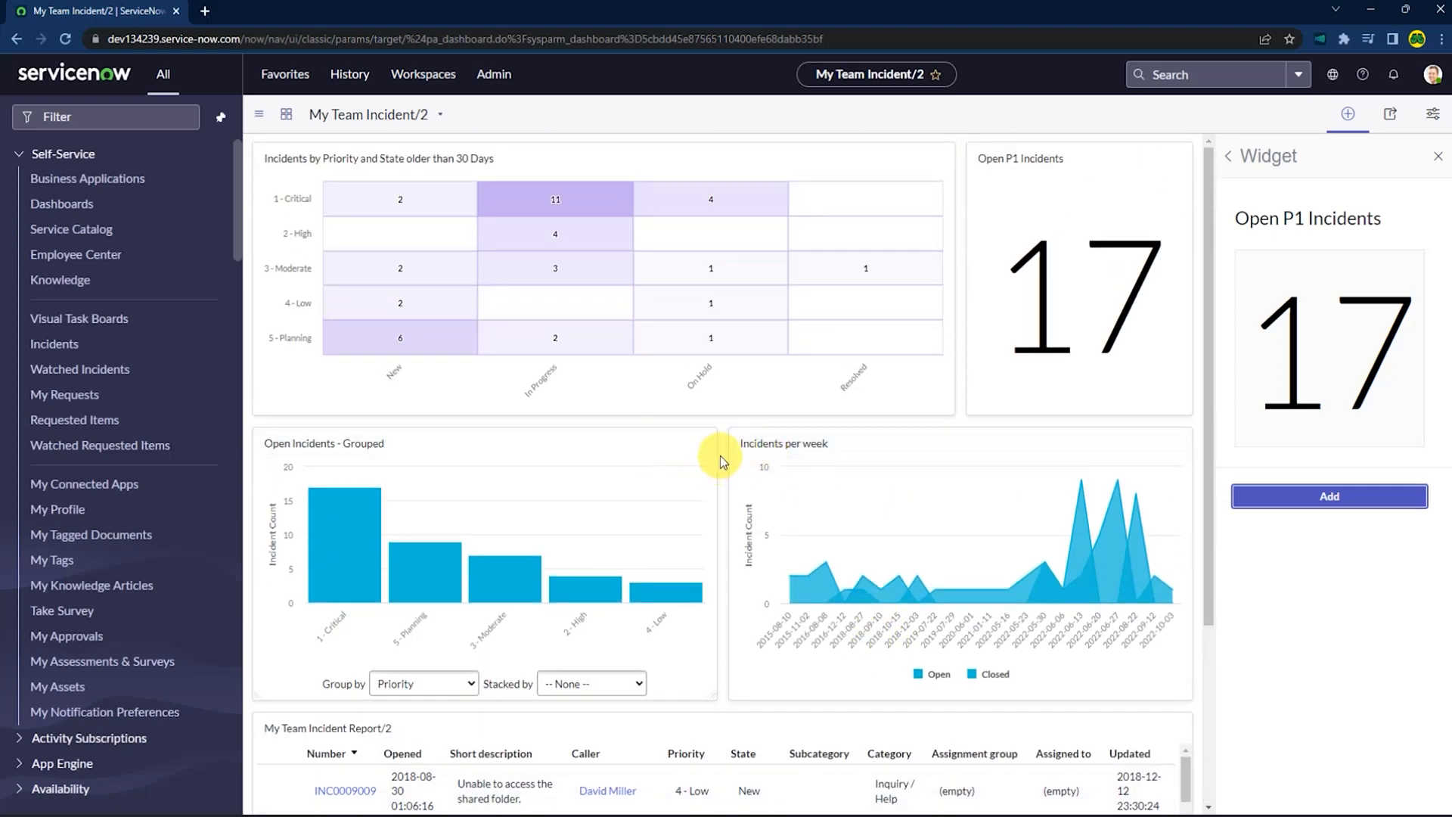
scroll(down, 3)
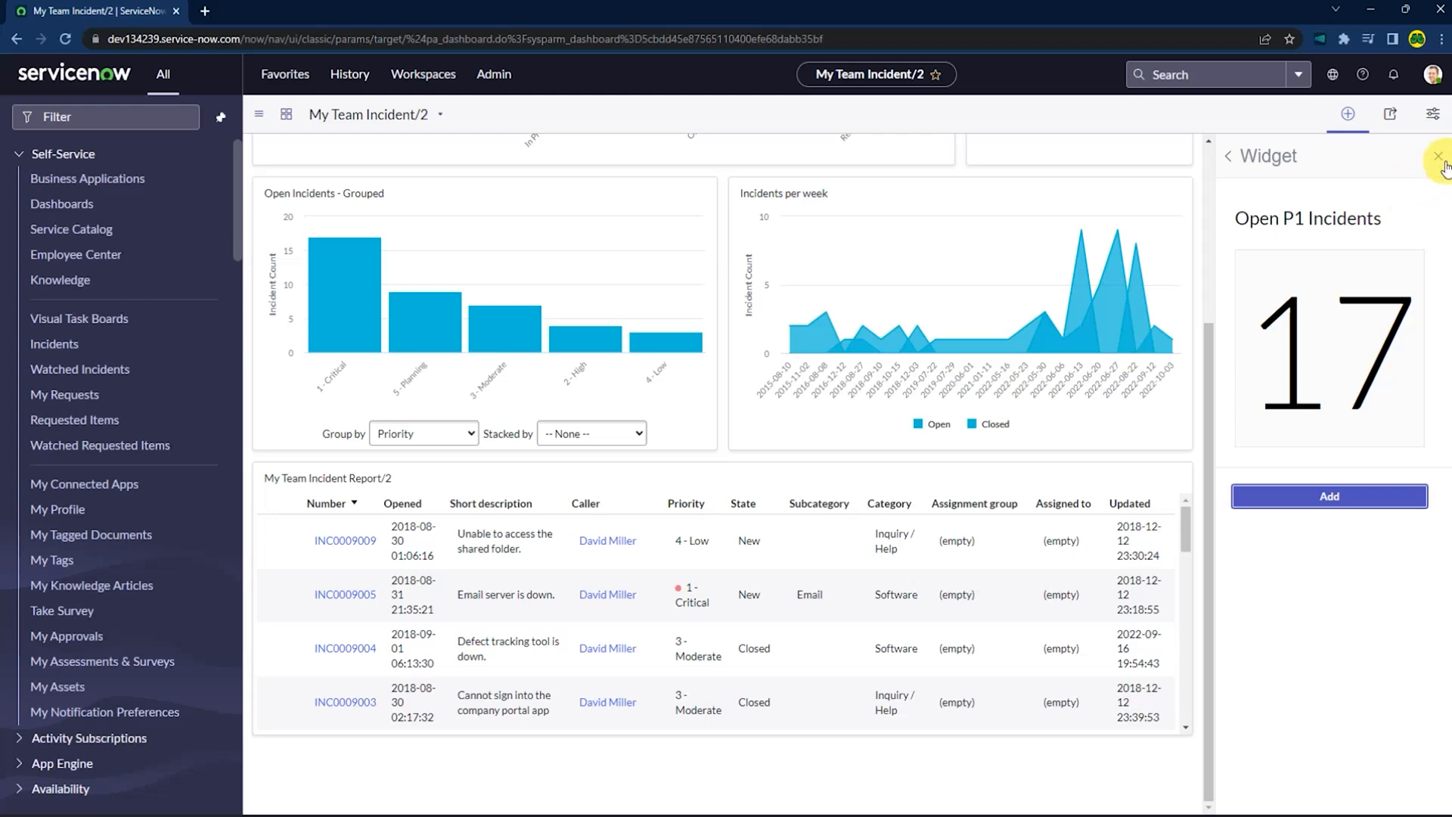
Close the widget side panel so the dashboard layout fills the full width.
click(1438, 156)
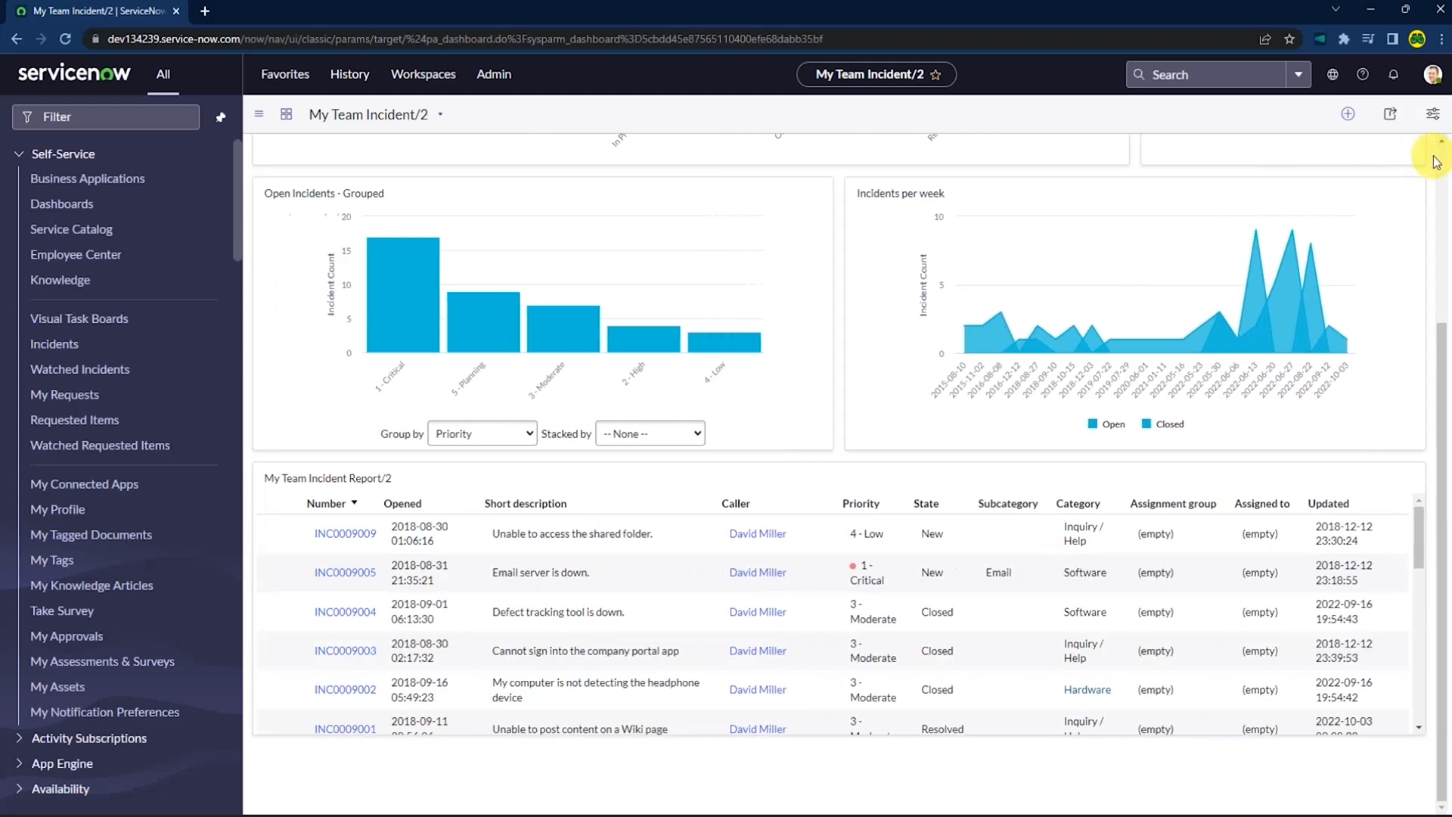
scroll(up, 3)
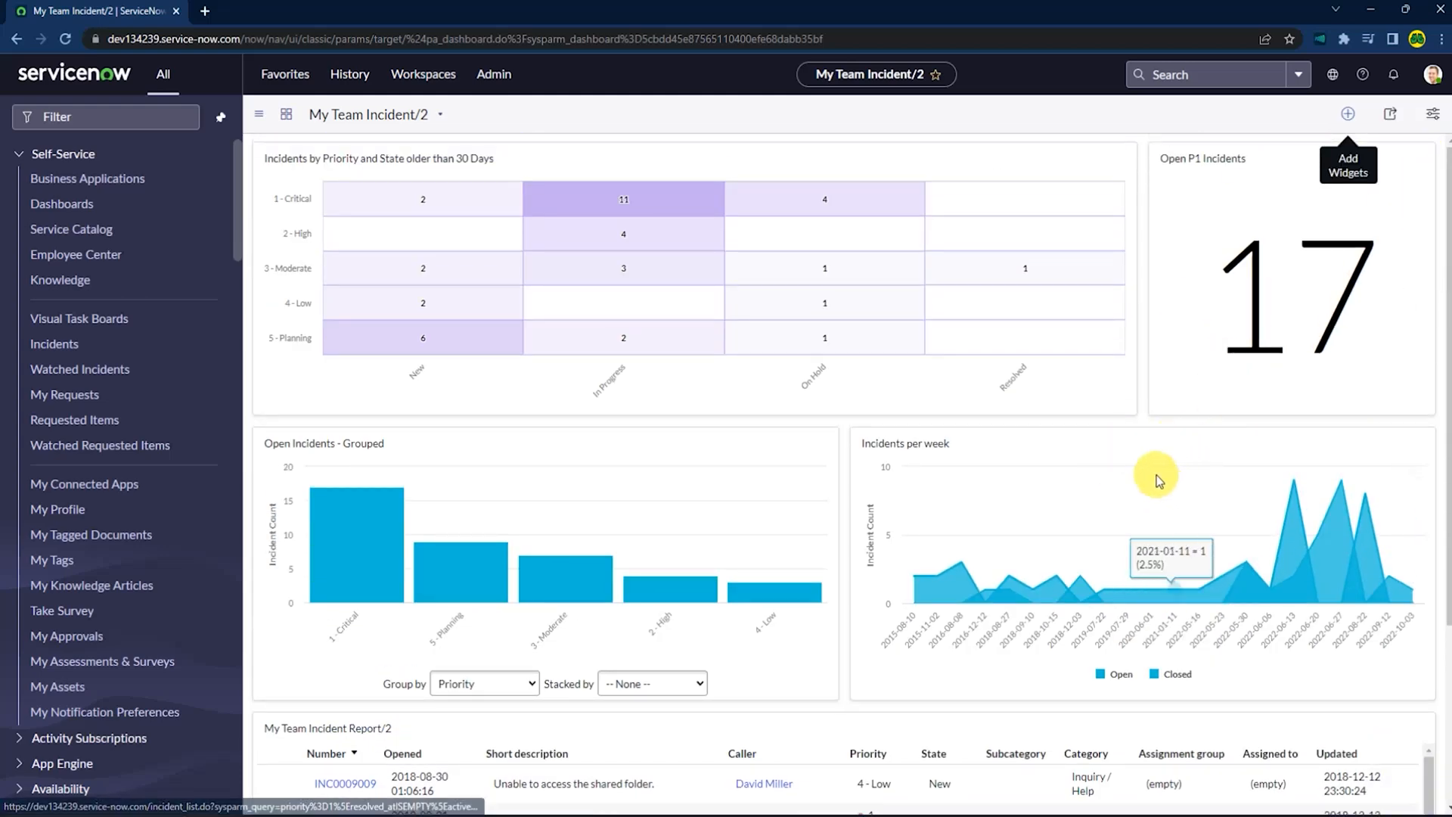
mouse_move(1088, 527)
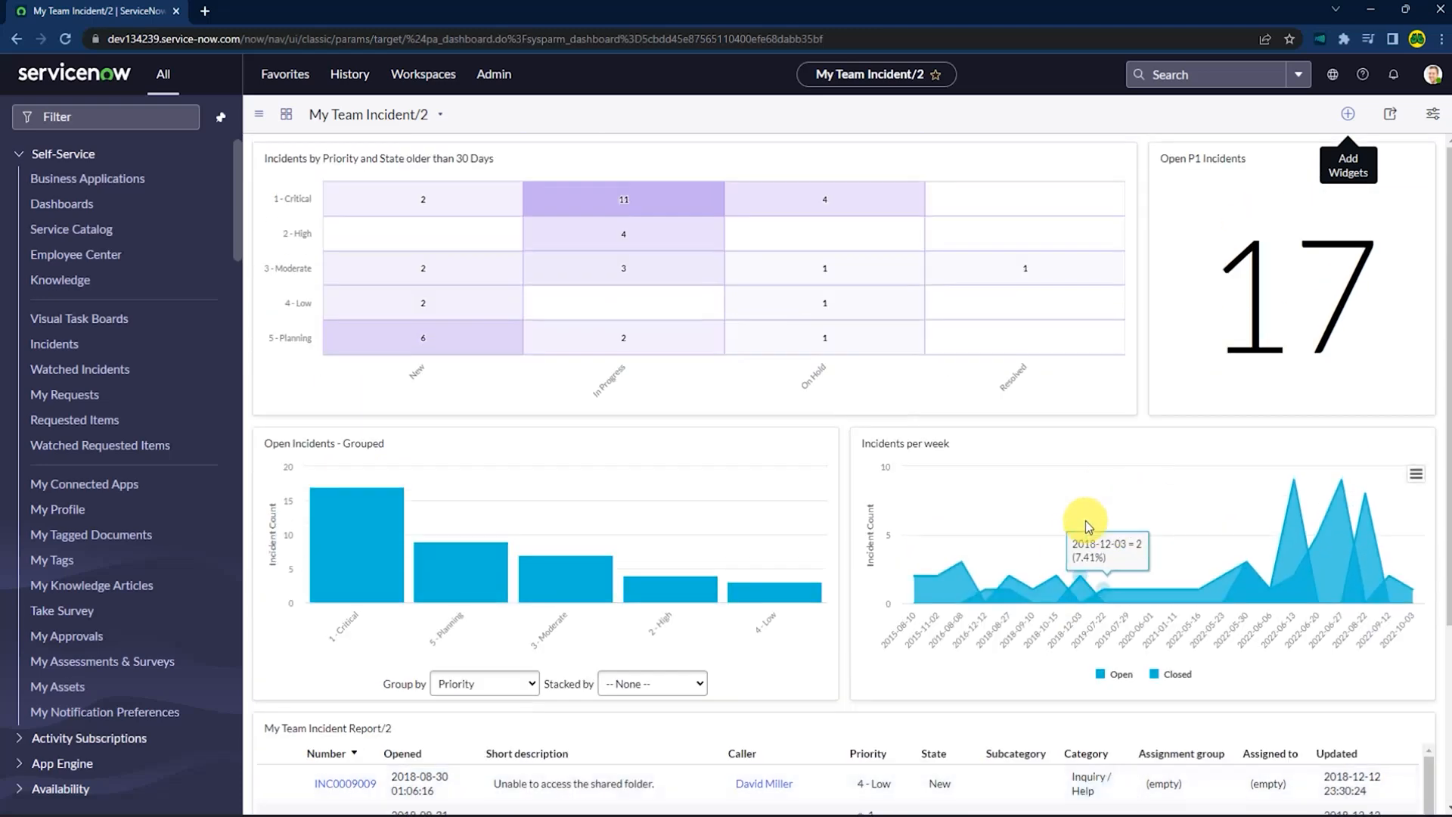
mouse_move(1294, 314)
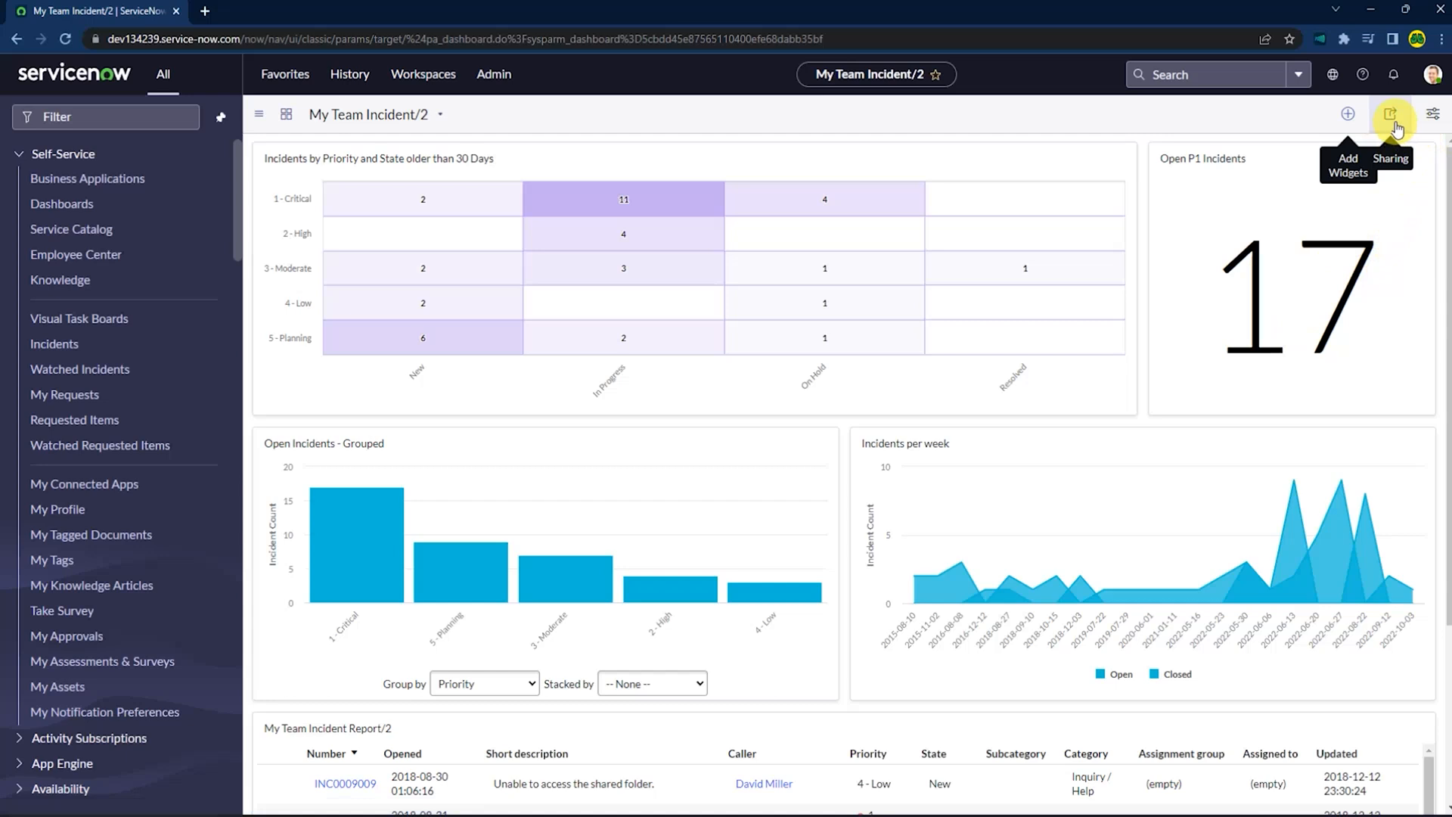
click(1389, 114)
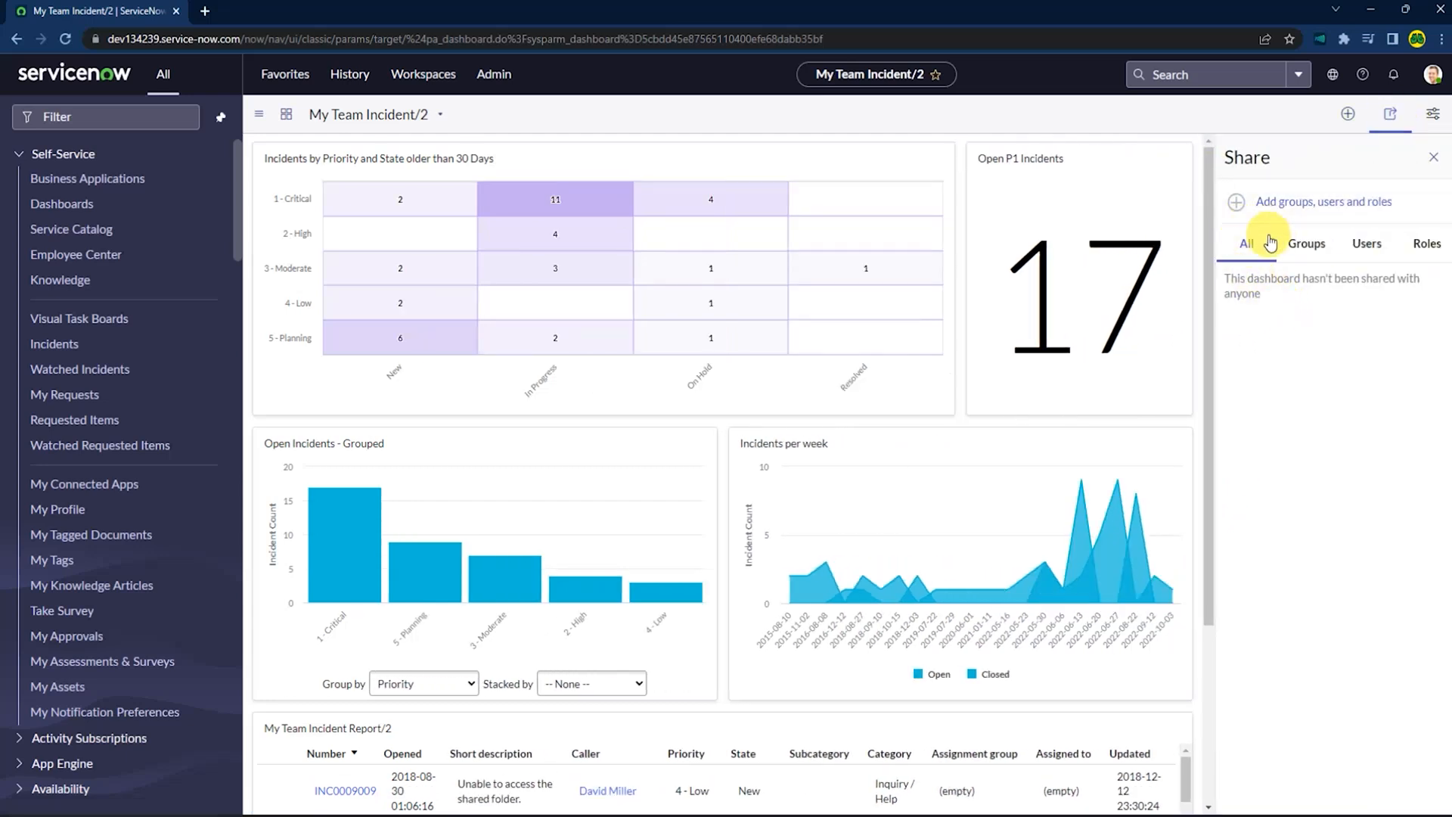
click(1428, 242)
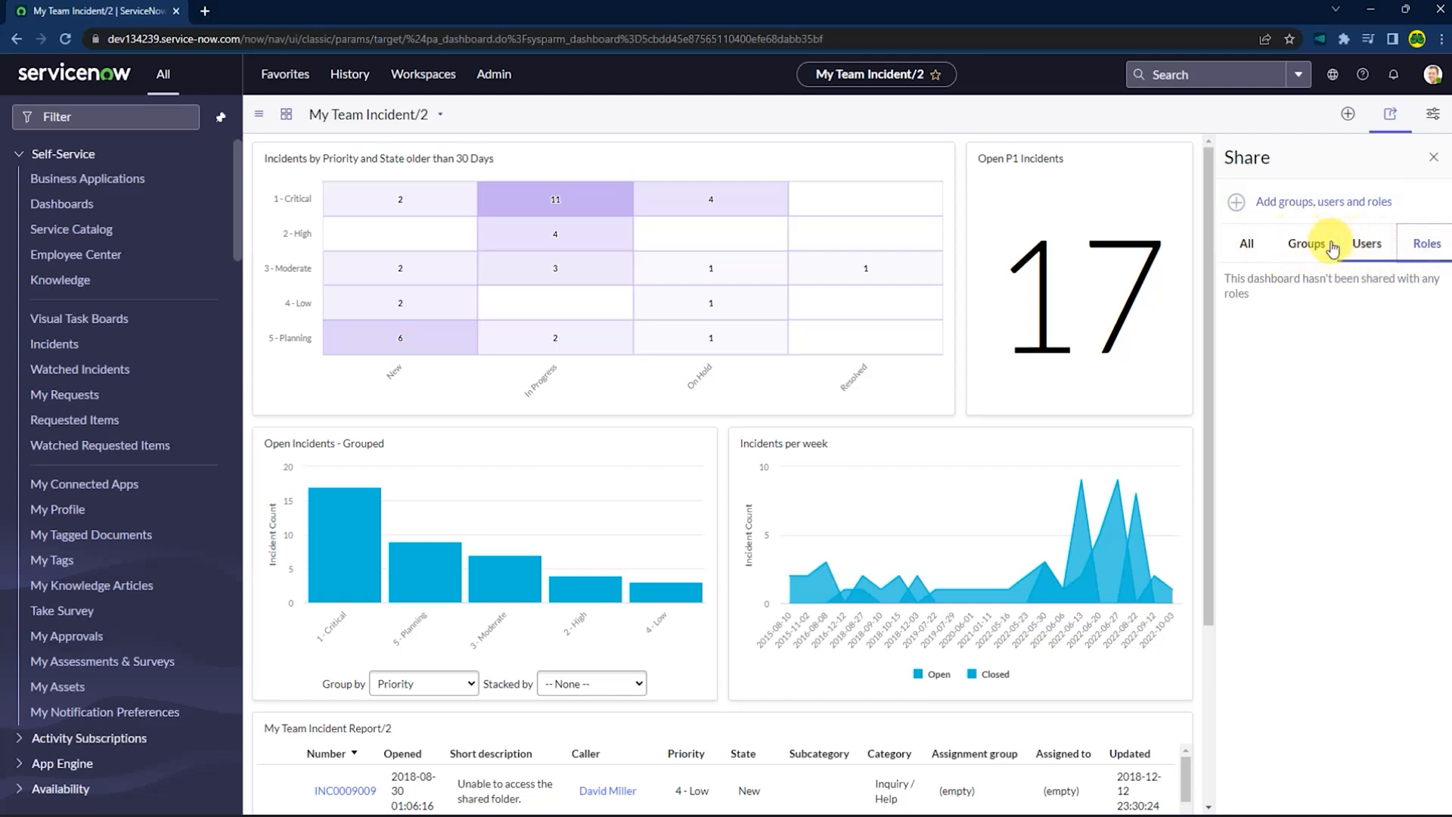
click(1305, 242)
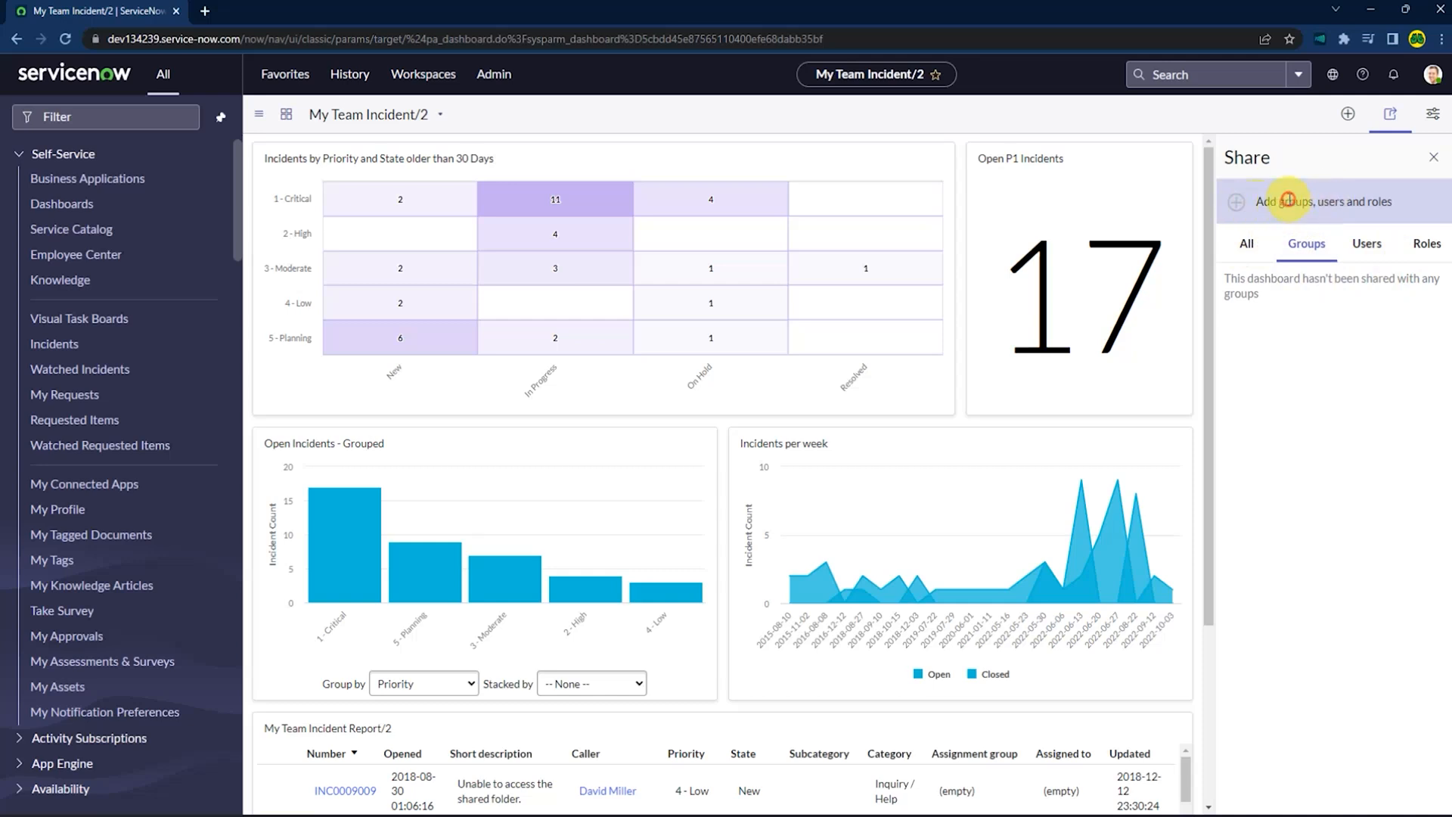
click(1296, 202)
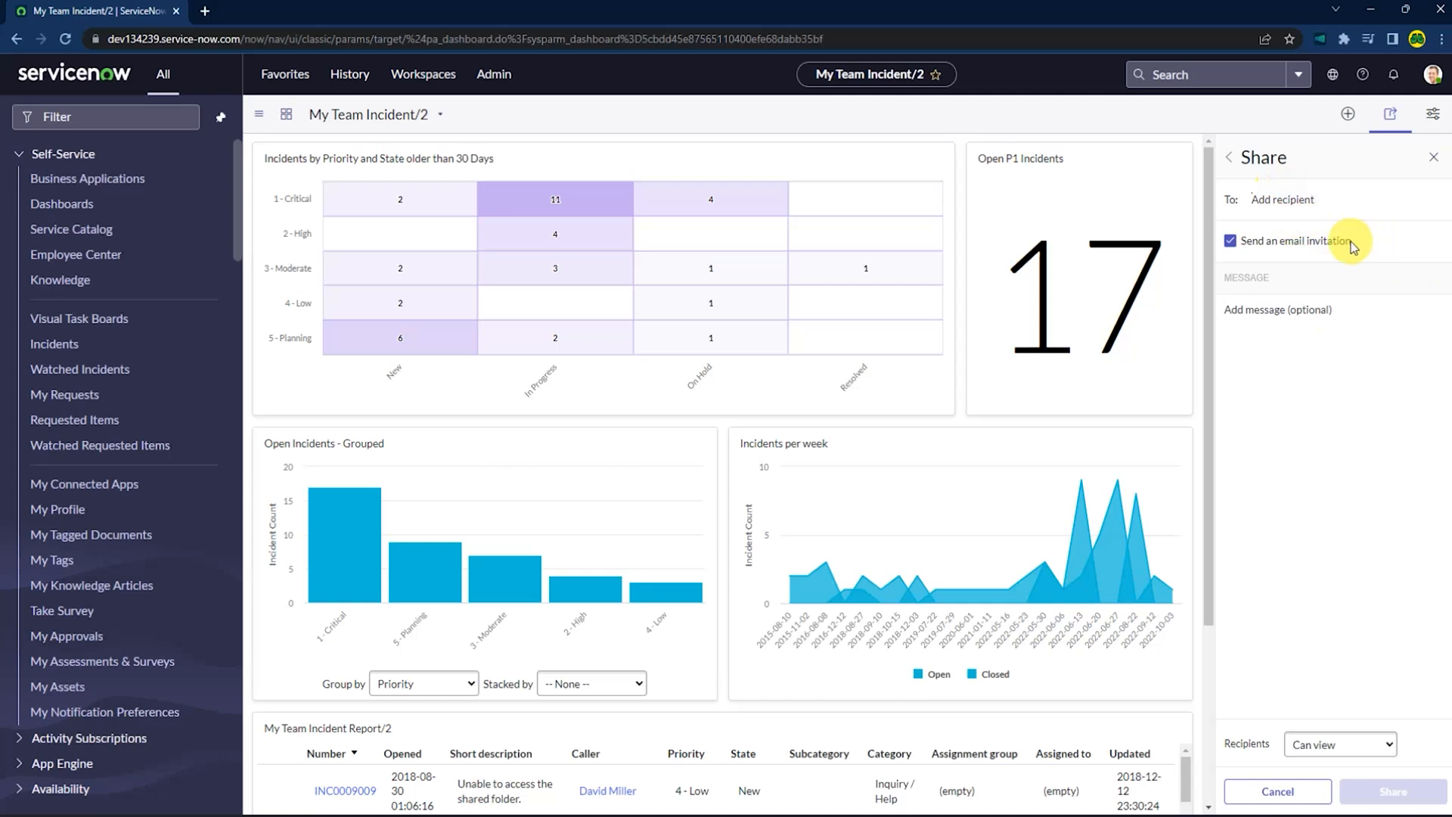
mouse_move(1353, 212)
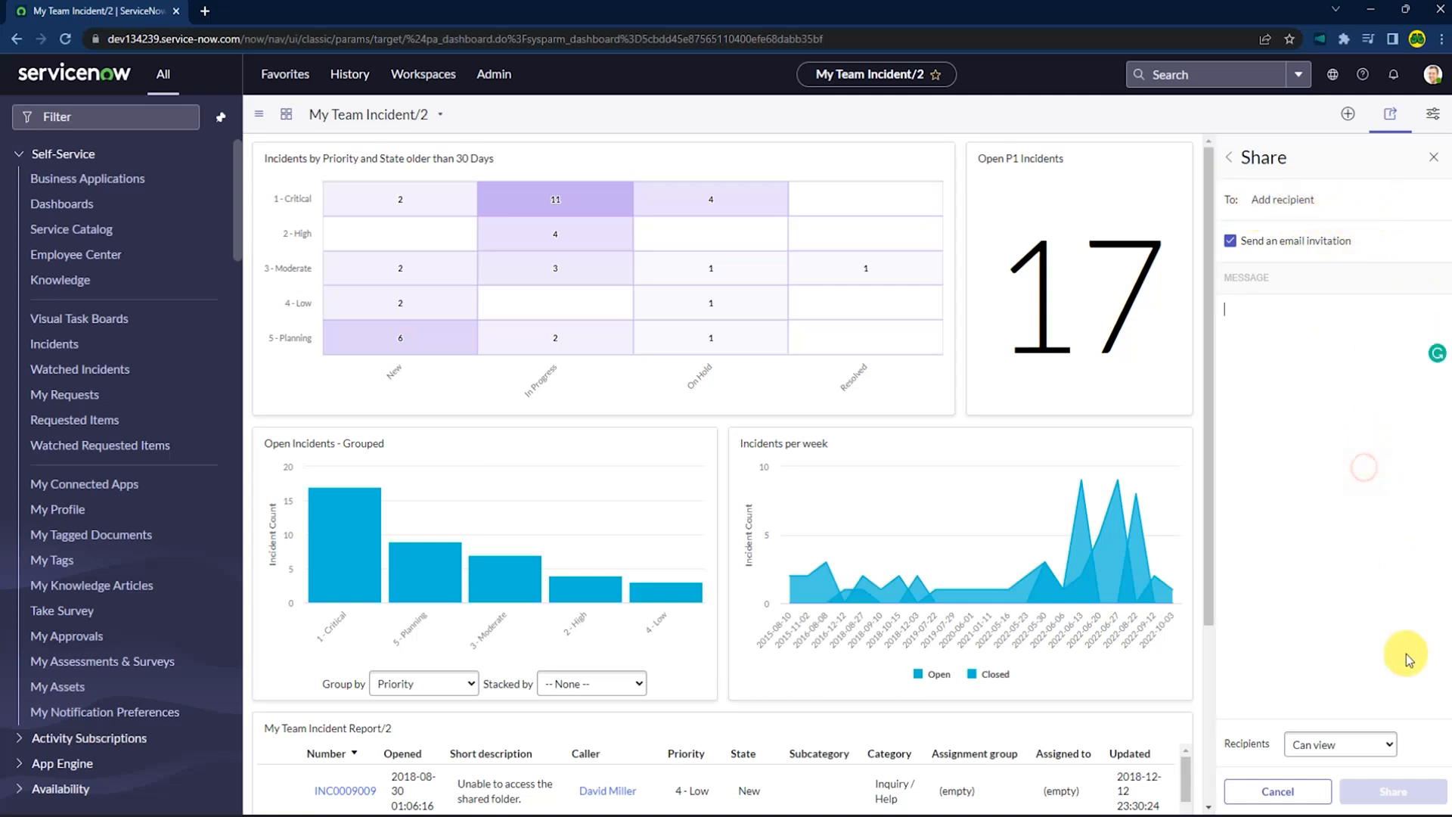
click(1339, 744)
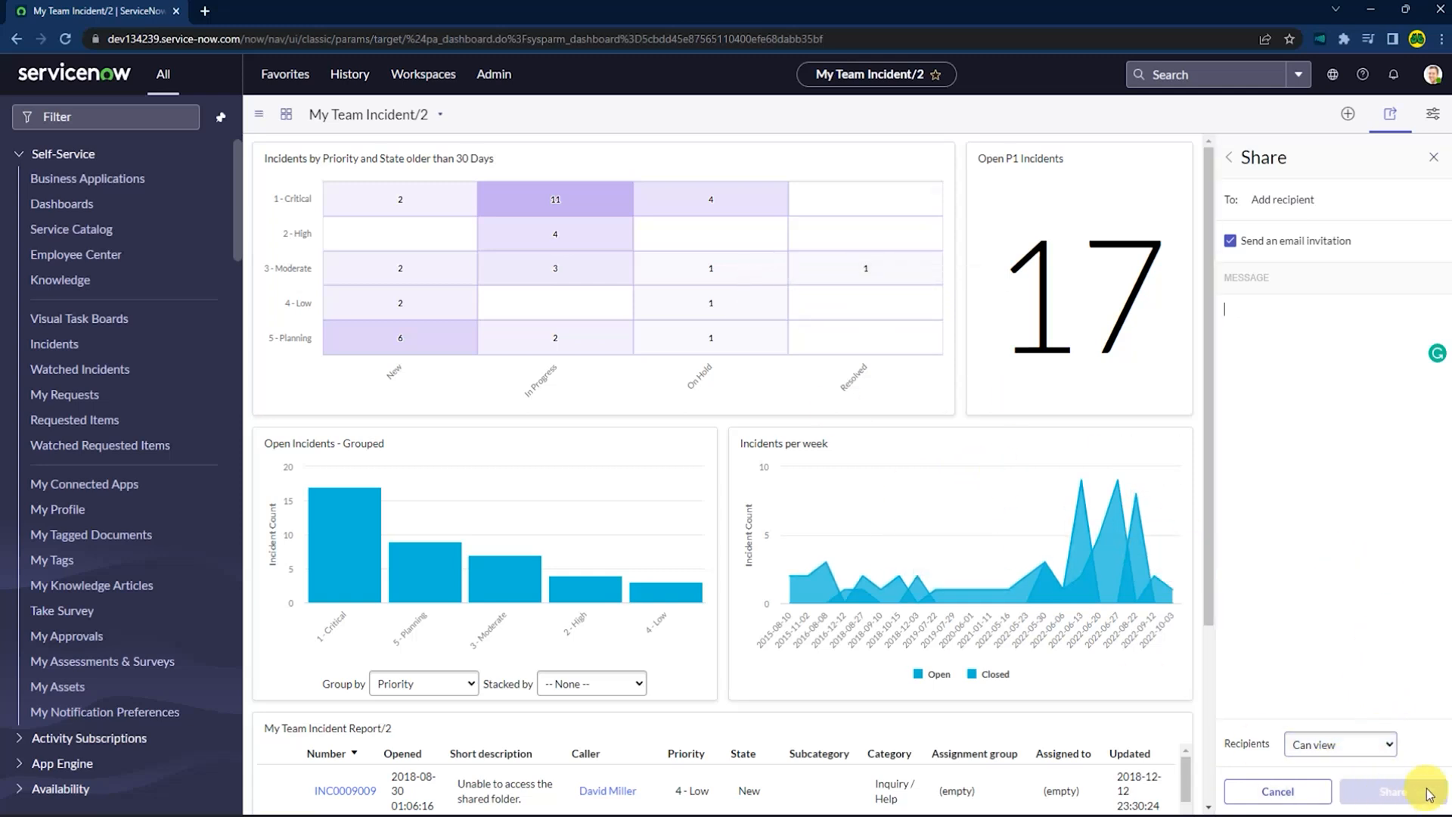
click(1230, 240)
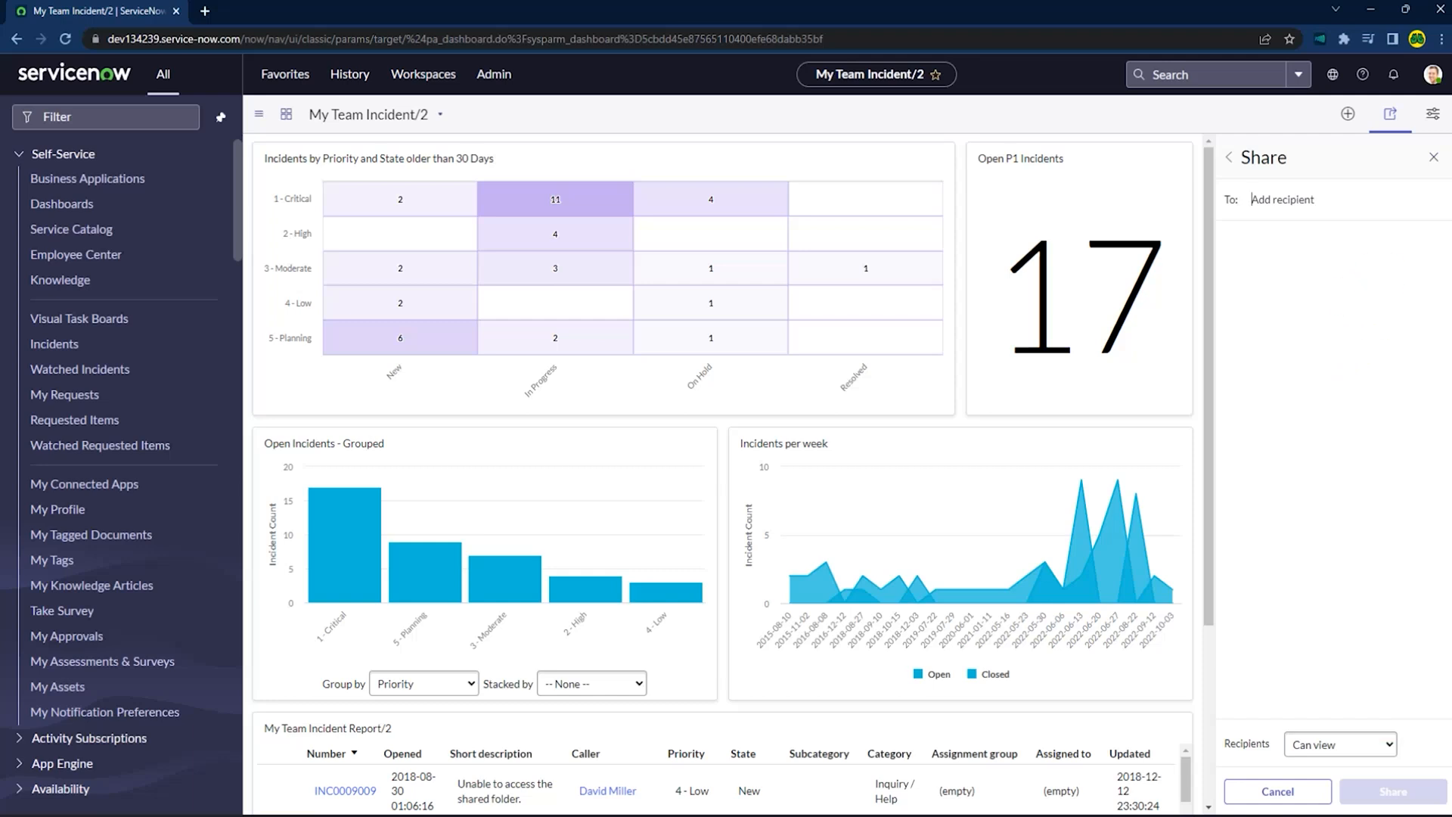
mouse_move(1431, 215)
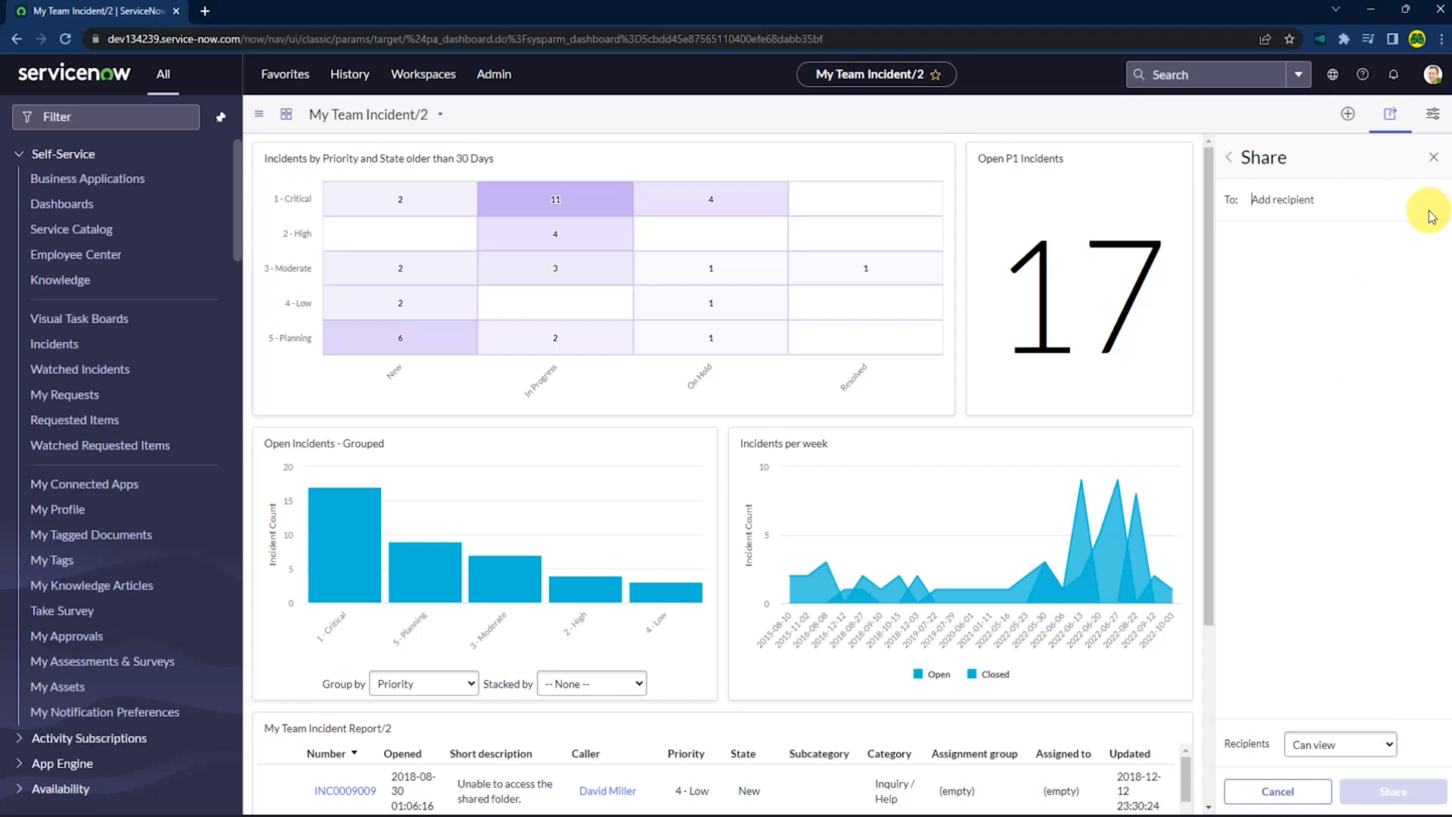
click(1434, 156)
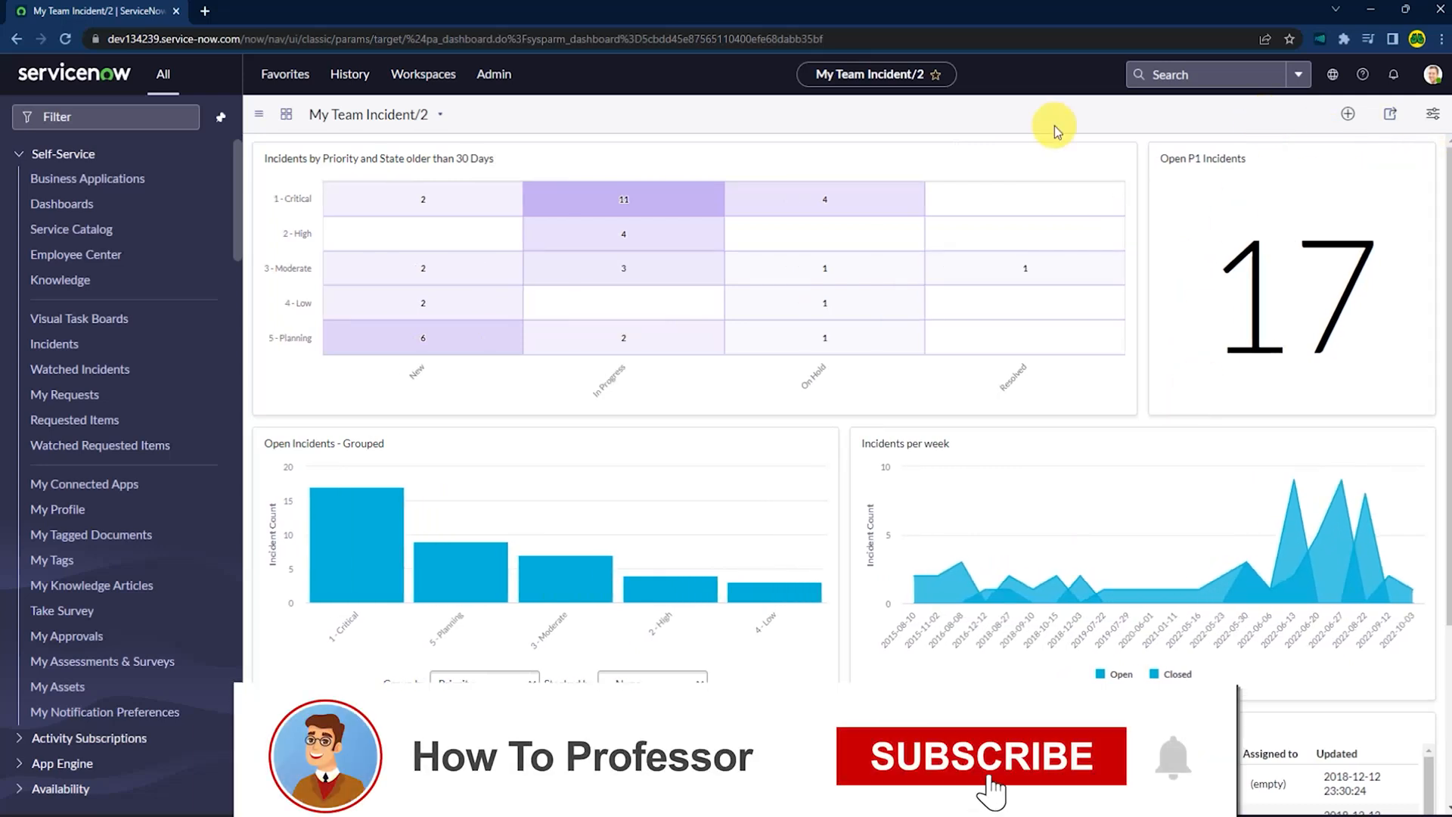
click(980, 756)
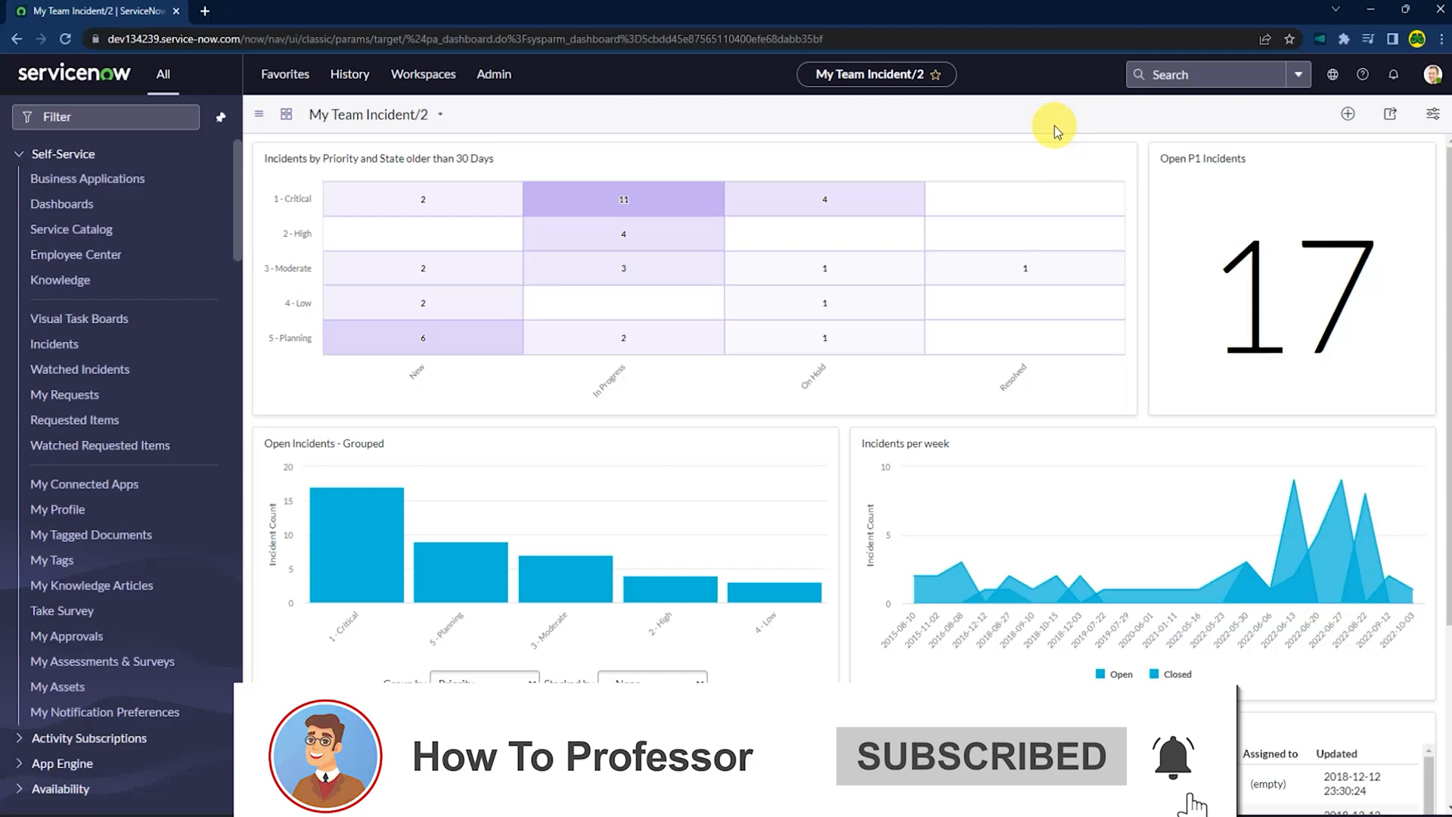